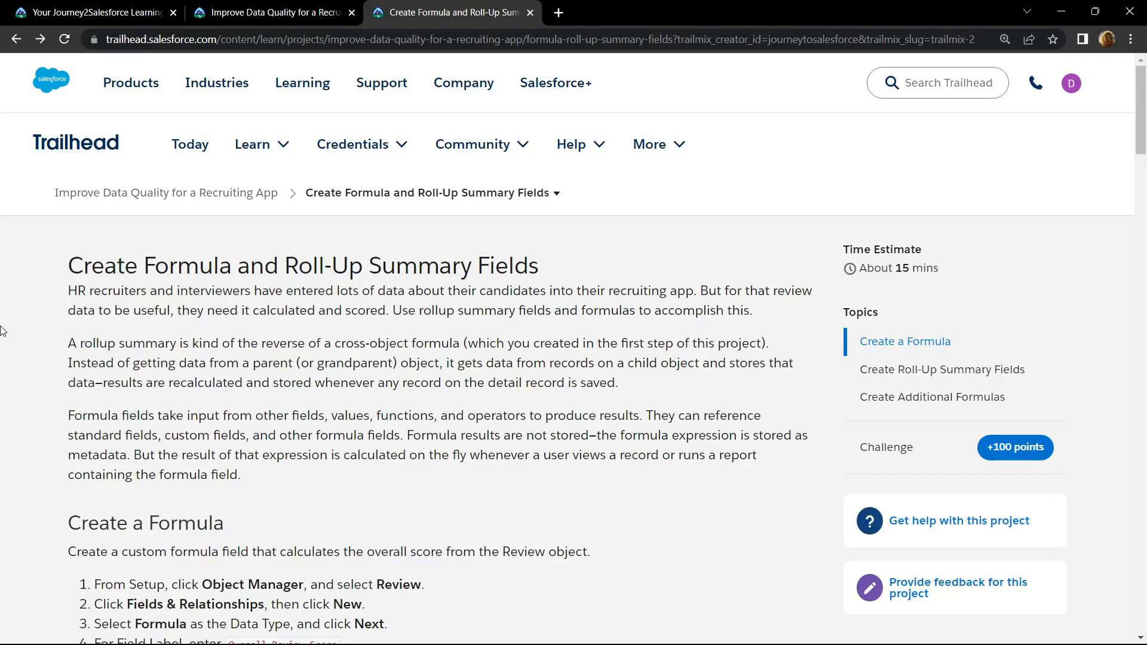
mouse_move(53, 275)
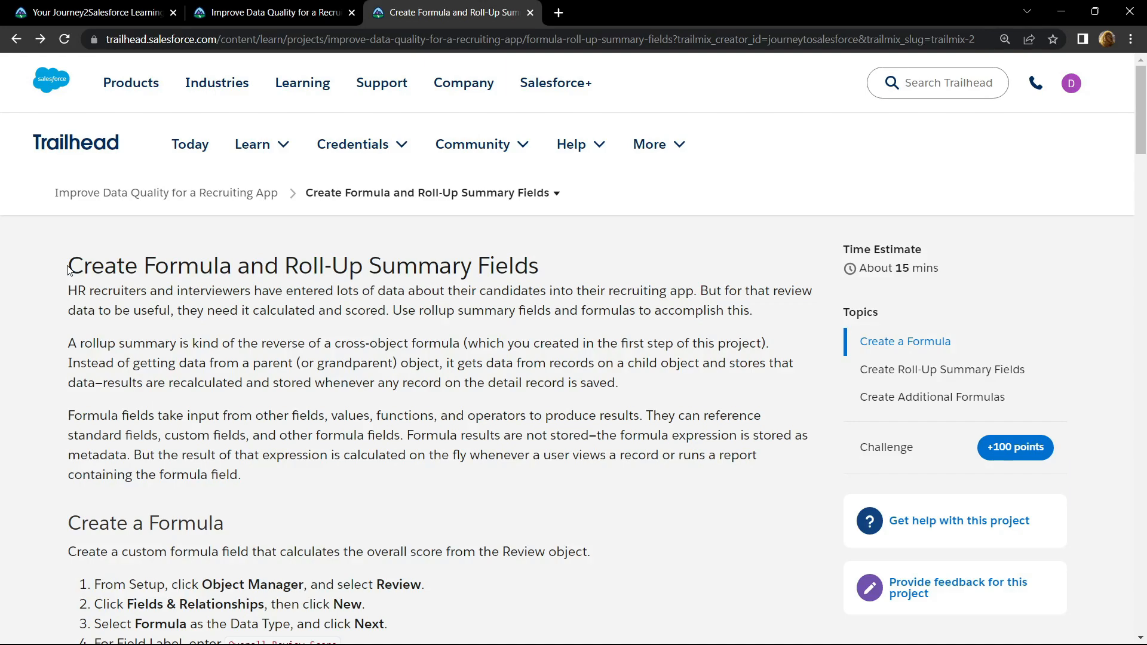
Step: Launch My Trailhead Playground 1 from the project's Verify Step section
drag(67, 265, 531, 265)
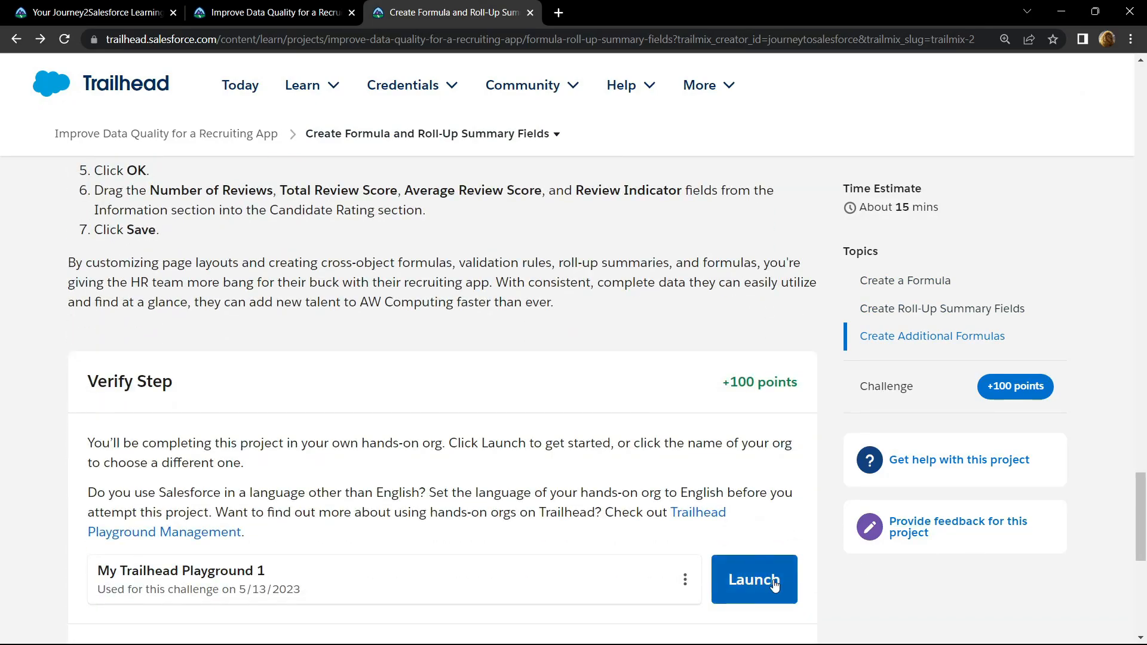
click(754, 579)
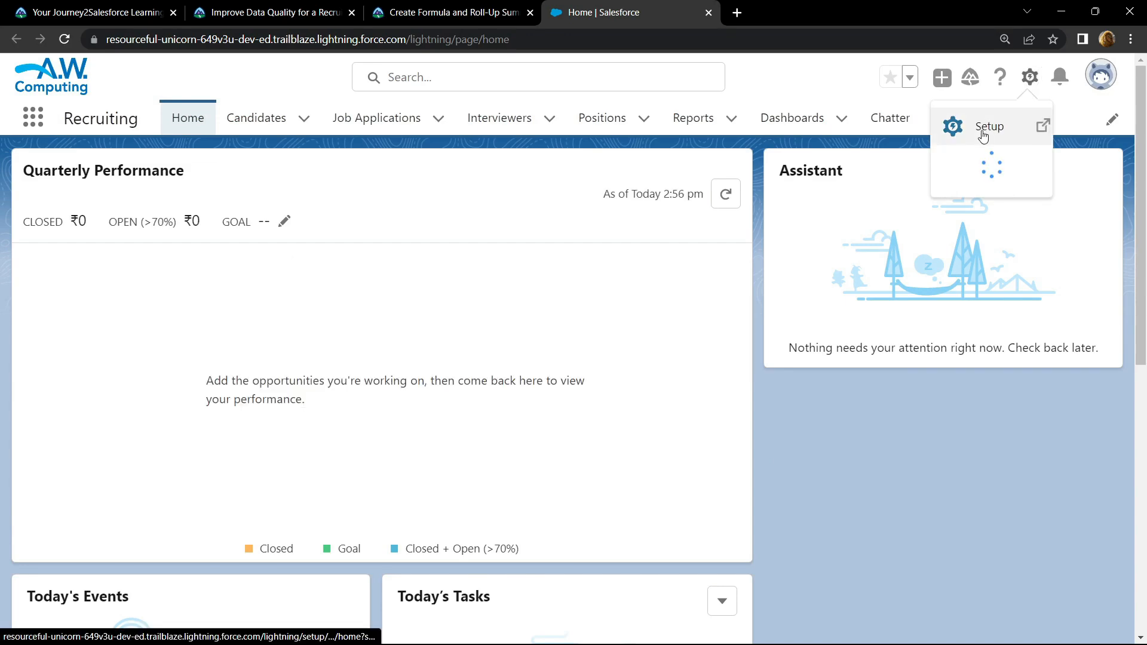
Step: In Setup's Object Manager, filter by 'rev' and show the Review object's Fields & Relationships
click(989, 126)
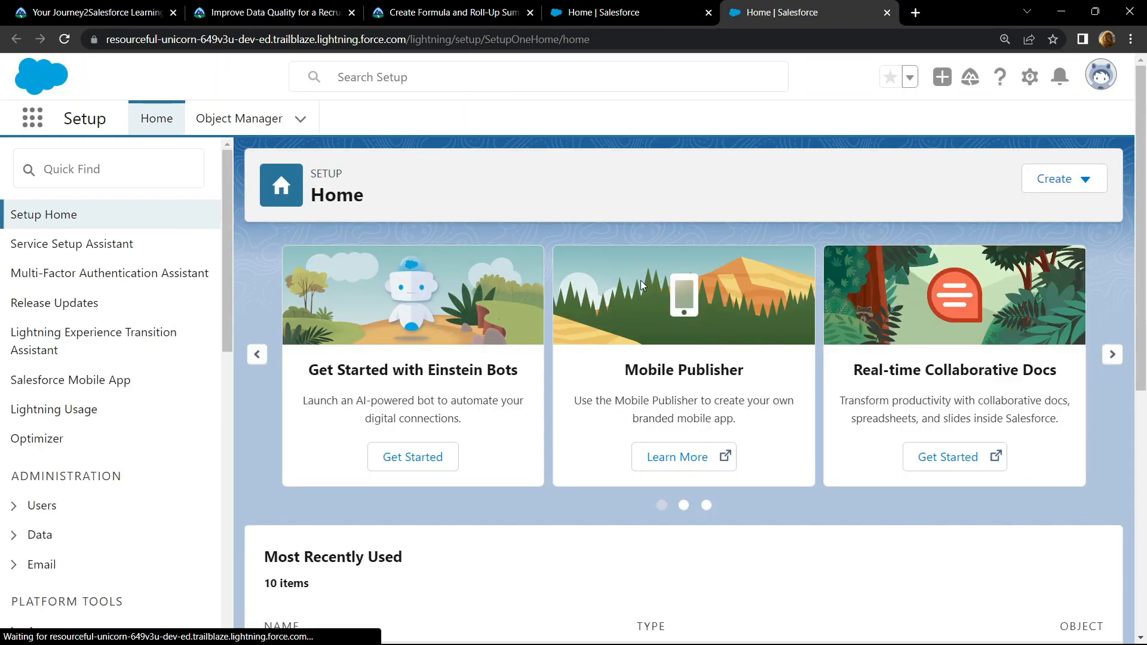
click(239, 119)
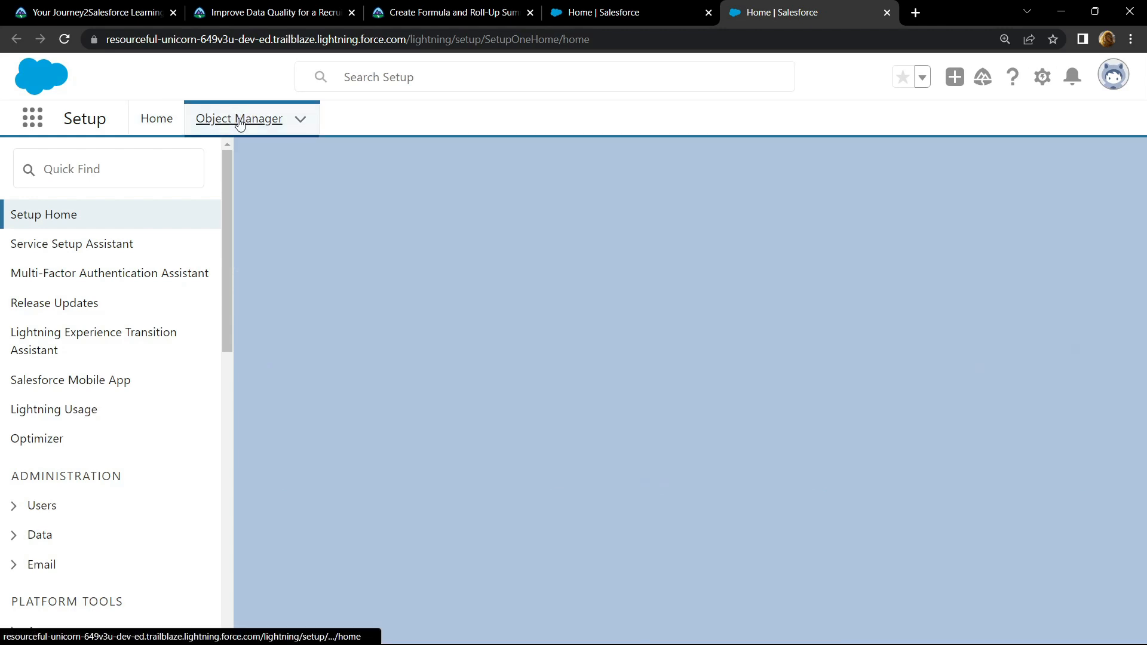
click(238, 118)
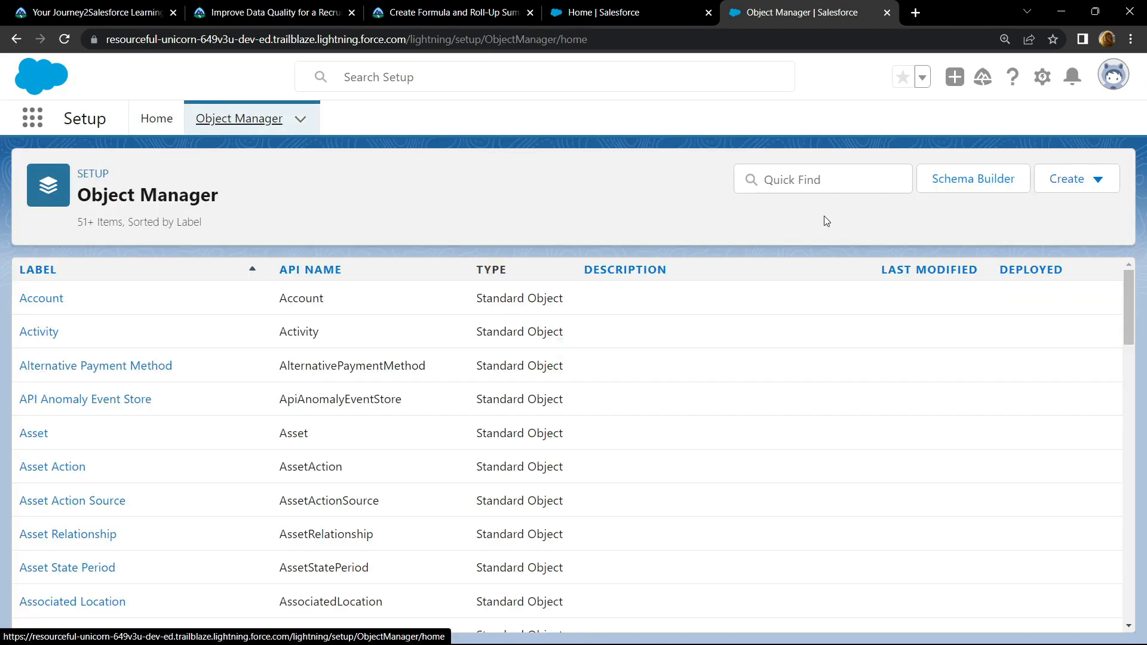
text(review)
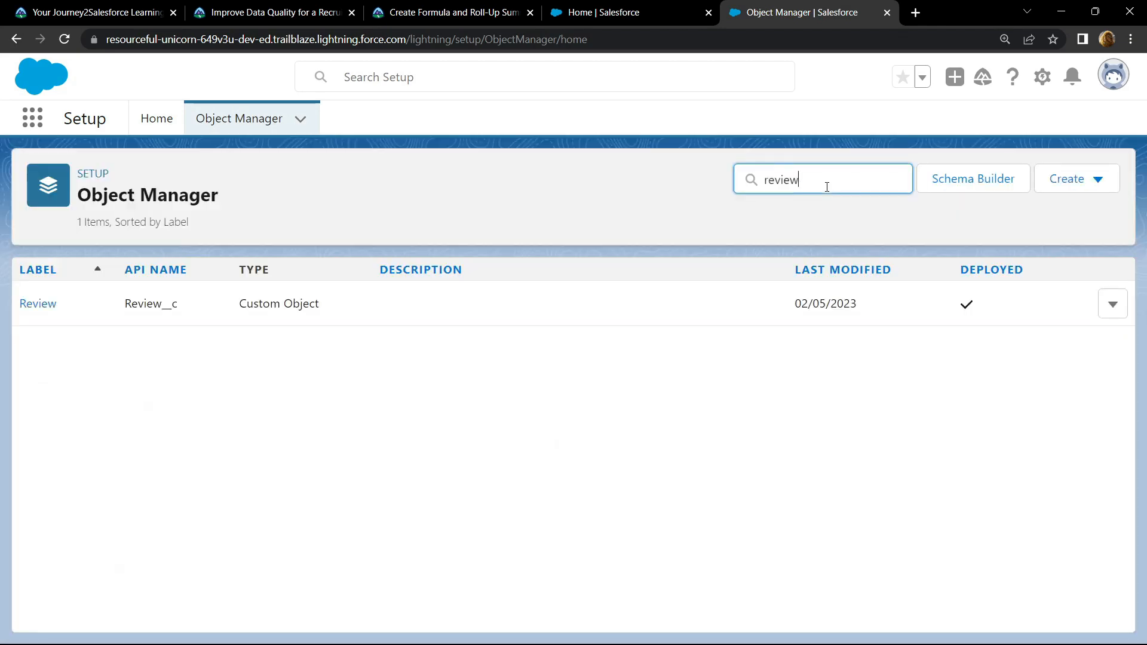
click(38, 303)
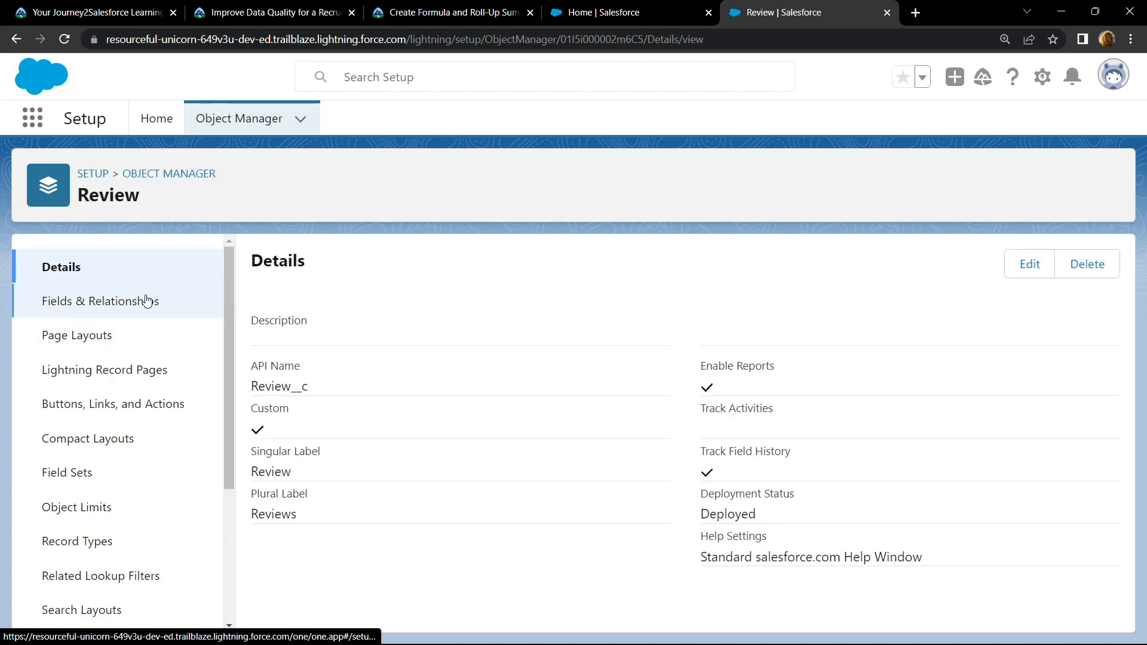
click(105, 301)
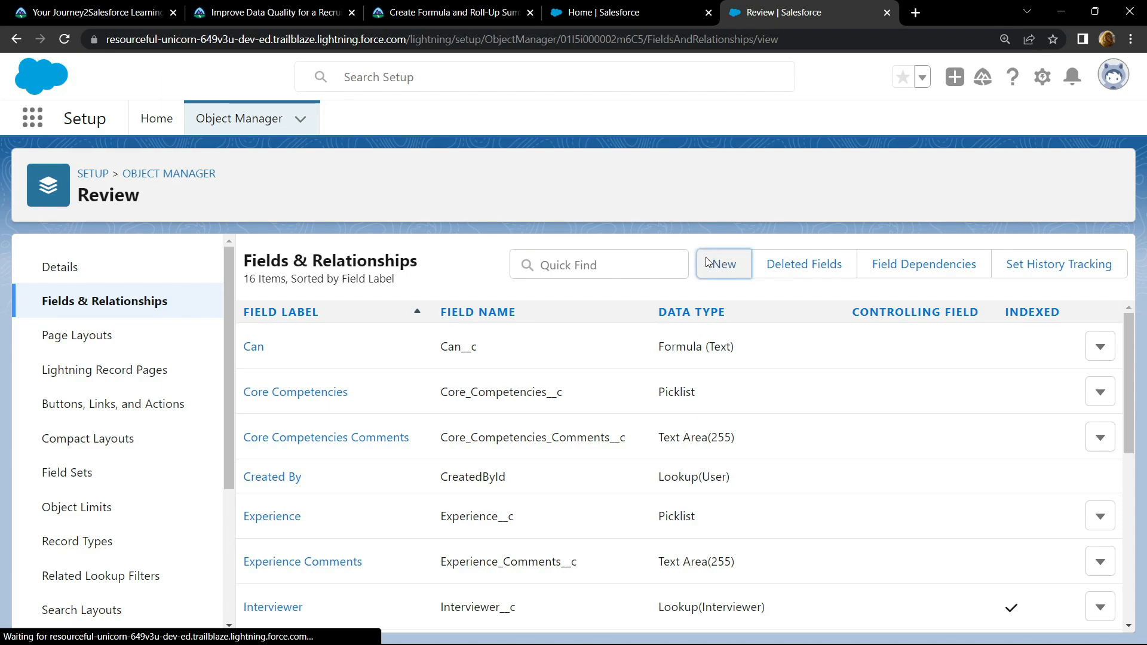
Step: Start a new Formula-type custom field on the Review object
click(721, 264)
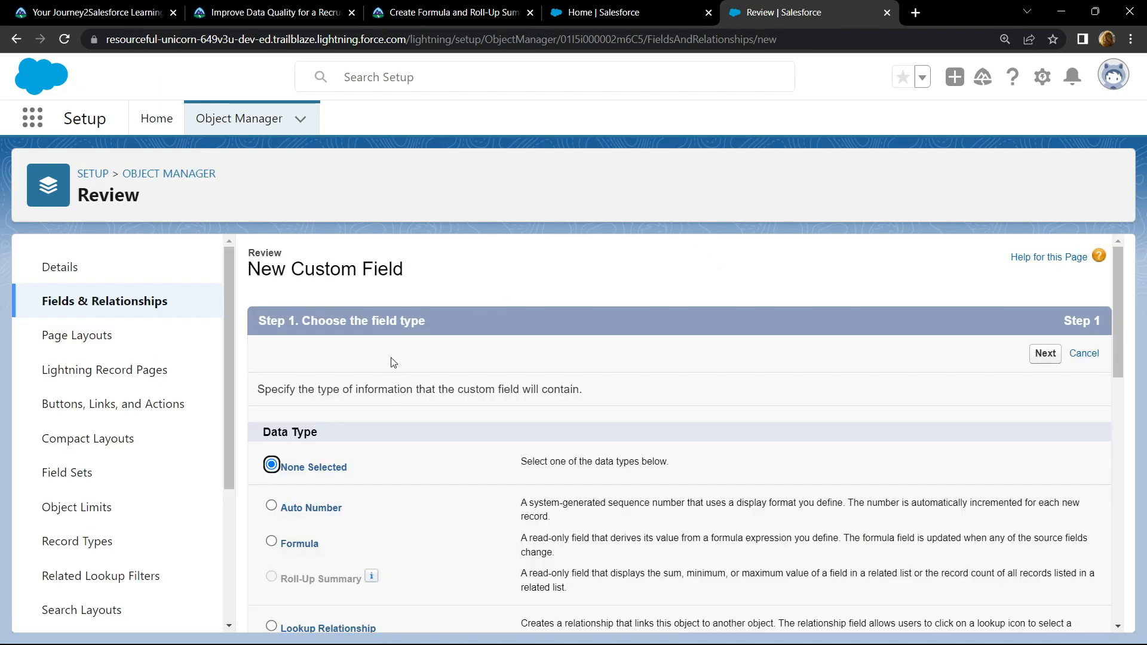
click(451, 12)
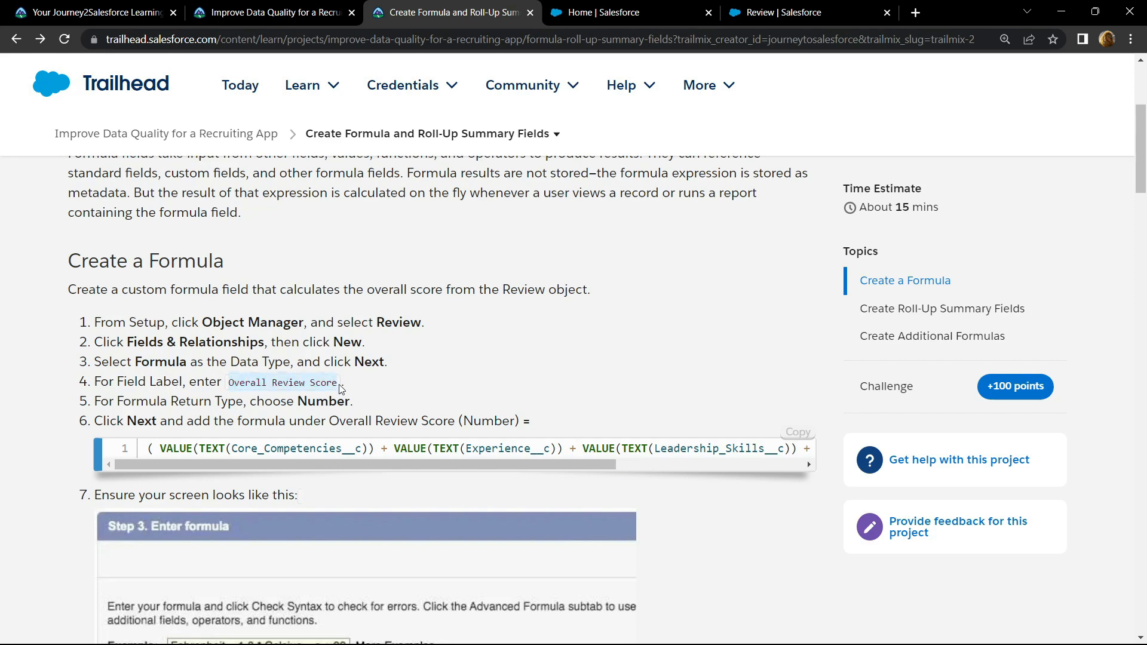
click(782, 12)
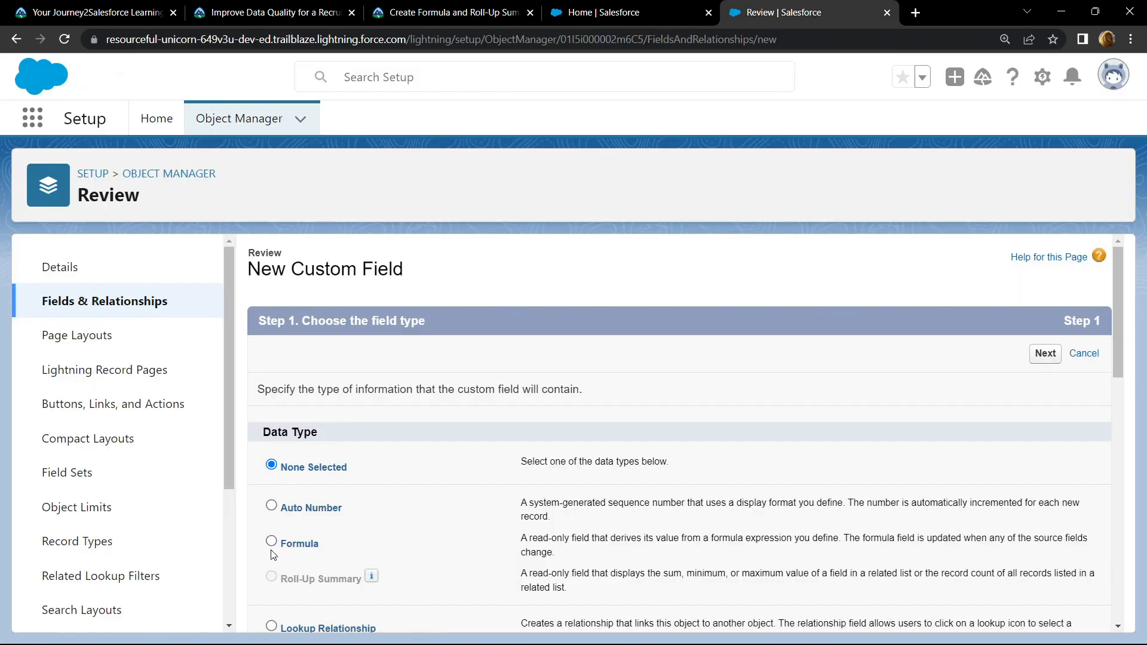
click(271, 542)
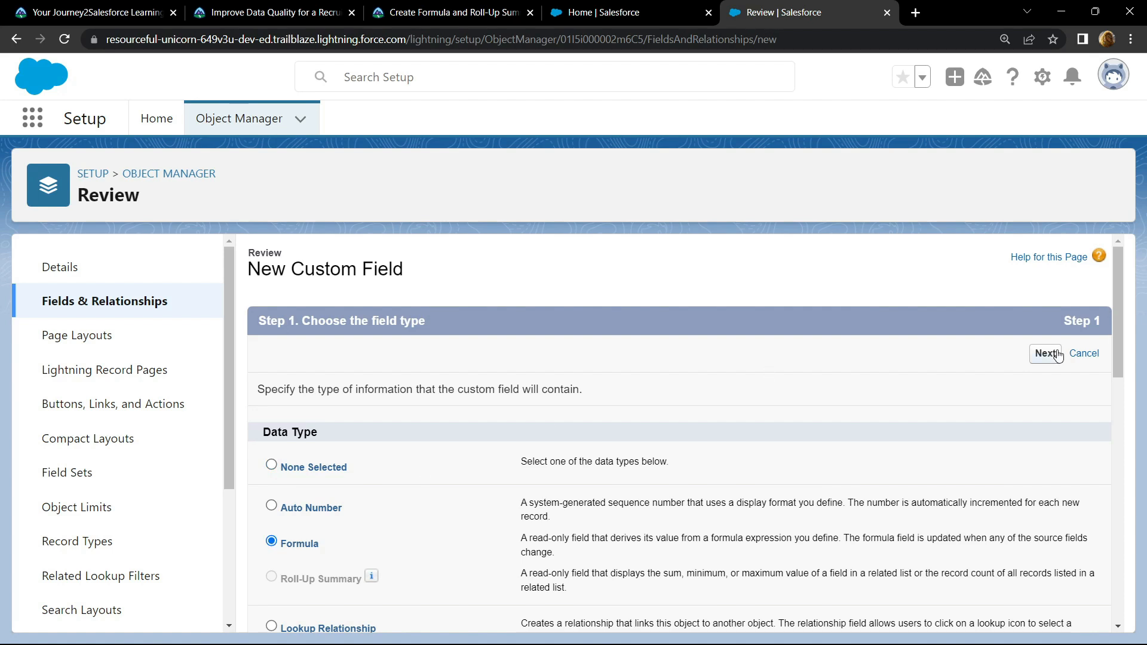
click(1046, 353)
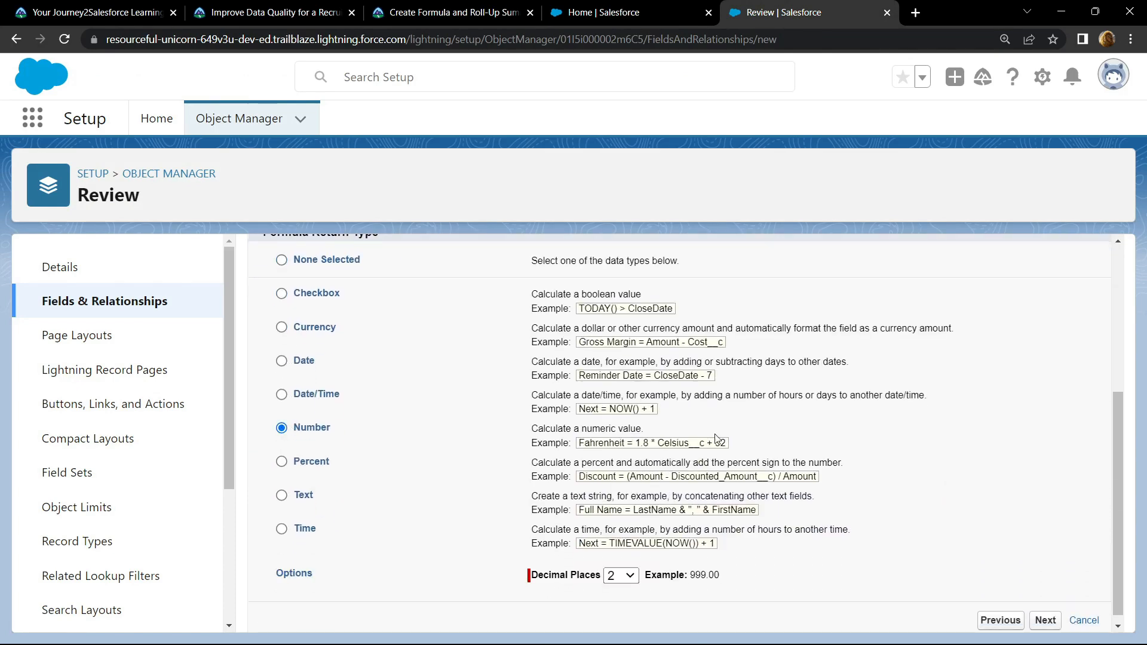
mouse_move(807, 526)
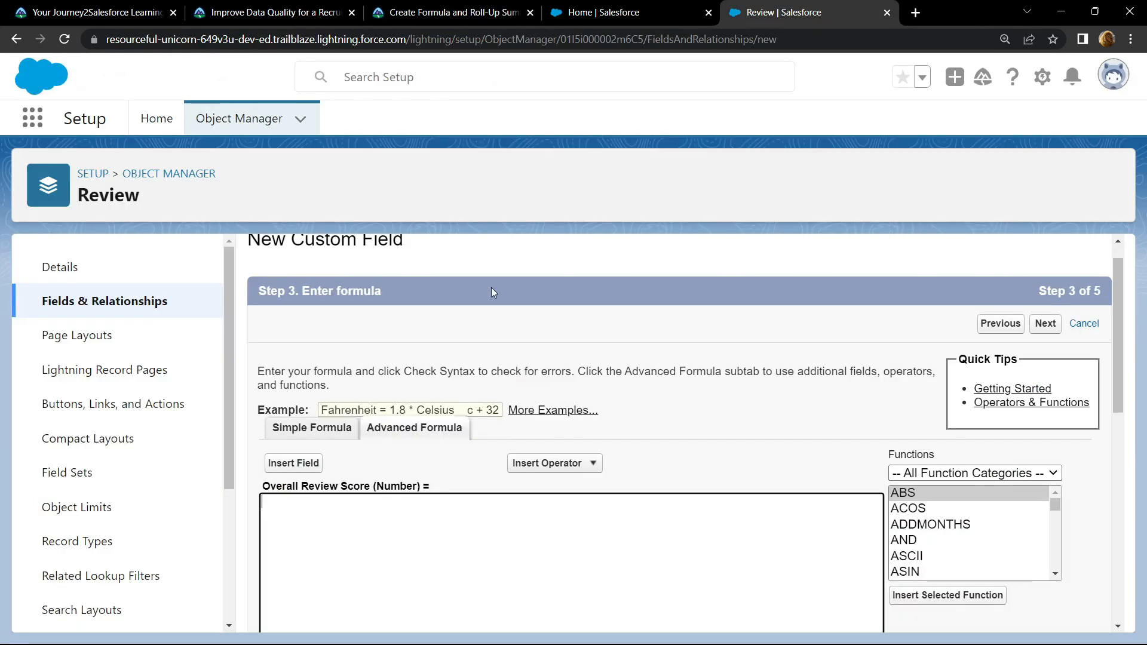
Step: Enter the Overall Review Score formula summing competencies, experience, leadership and recommendation, and save it
text(( VALUE(TEXT(Core_Competencies__c)) + VALUE(TEXT(Experience__c)) + VALUE(TEXT(Leadership_Skills__c)) + IF( Recommend_for_Hire__c , 5, 0) ) / 4)
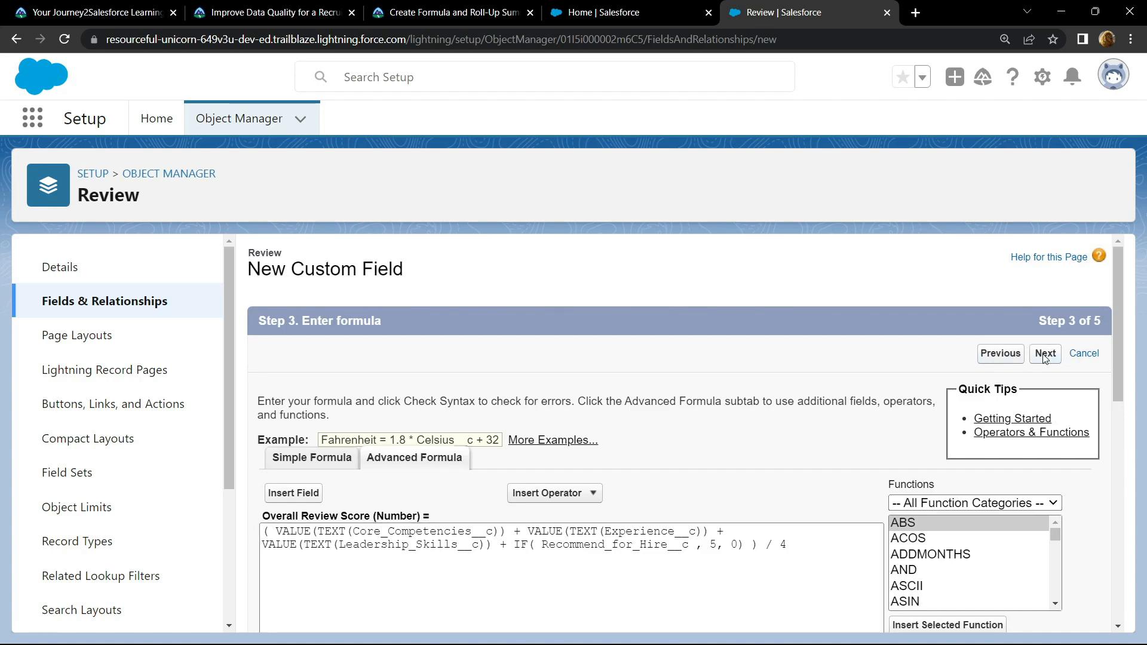
click(1045, 354)
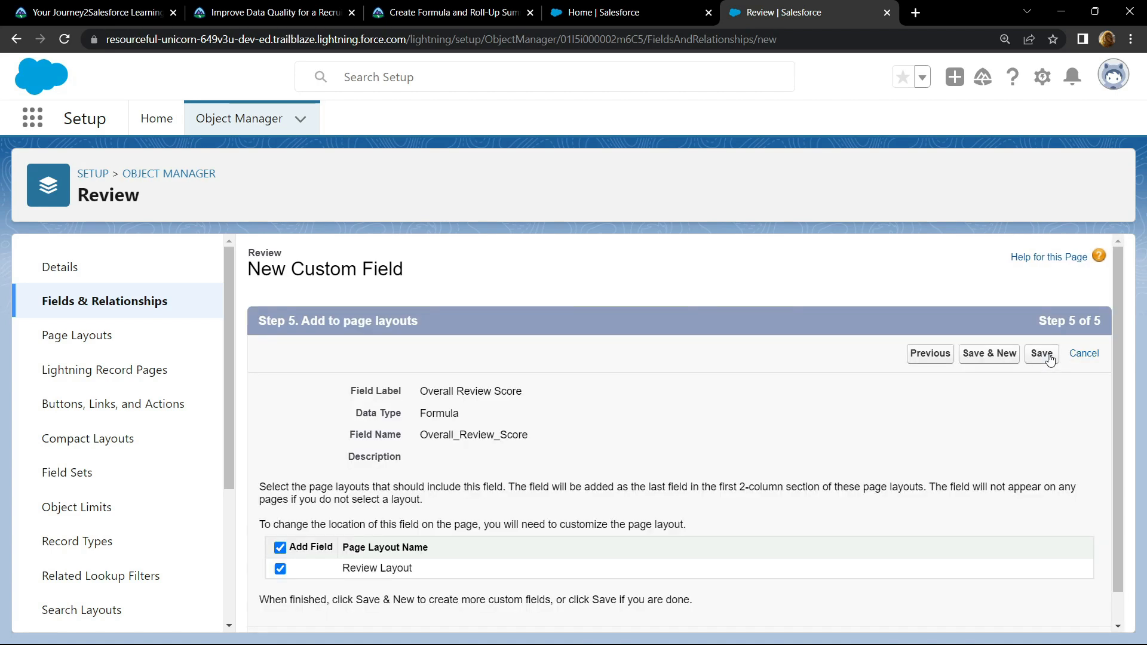
click(1042, 354)
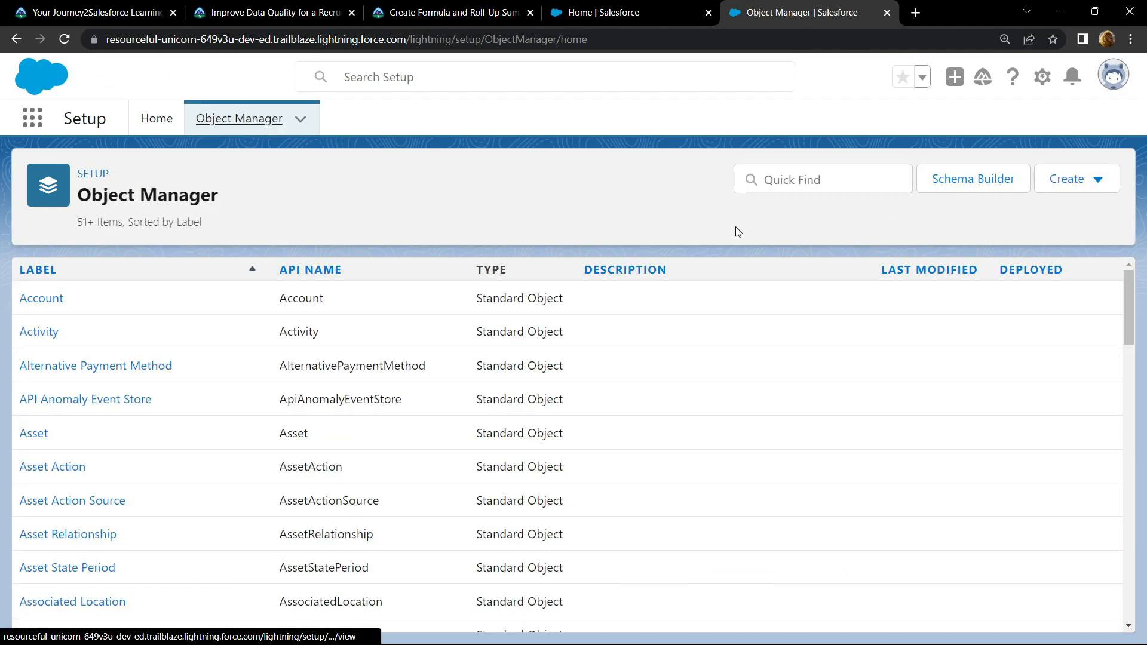
Step: On Job Application's Fields & Relationships, start a new Roll-Up Summary field
text(job)
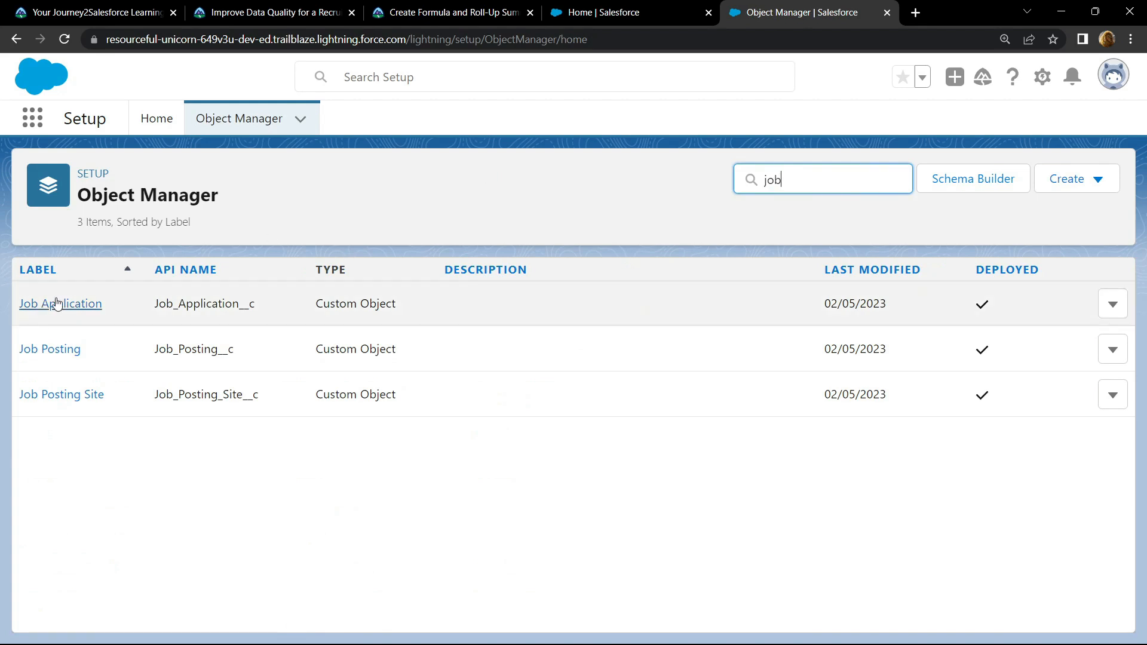
click(60, 304)
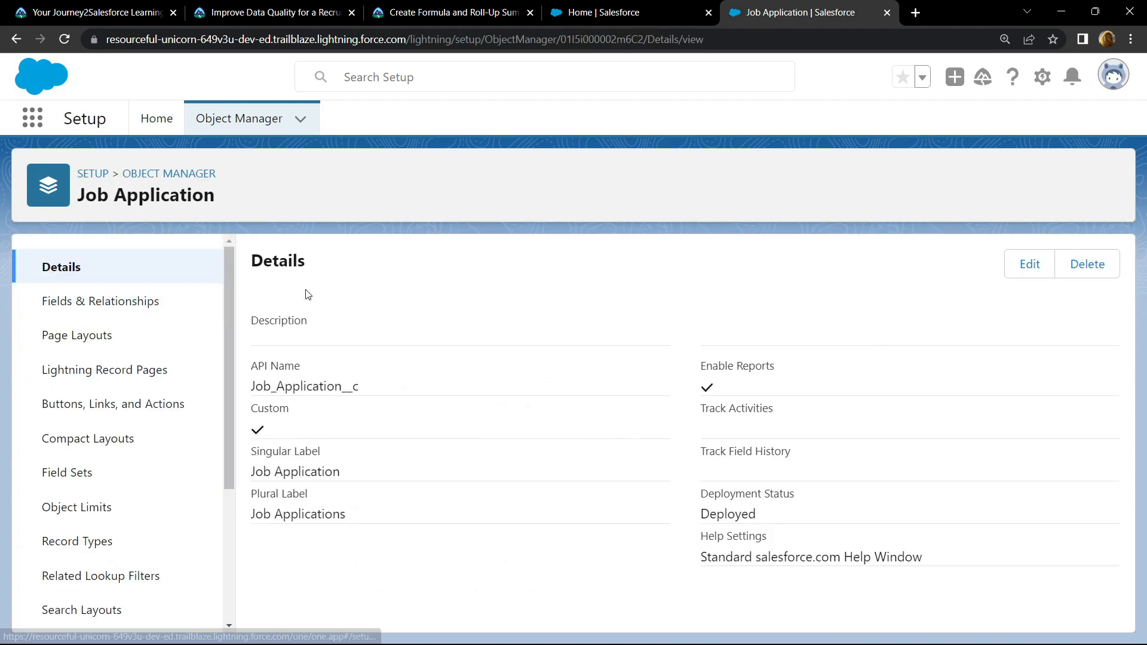
click(101, 301)
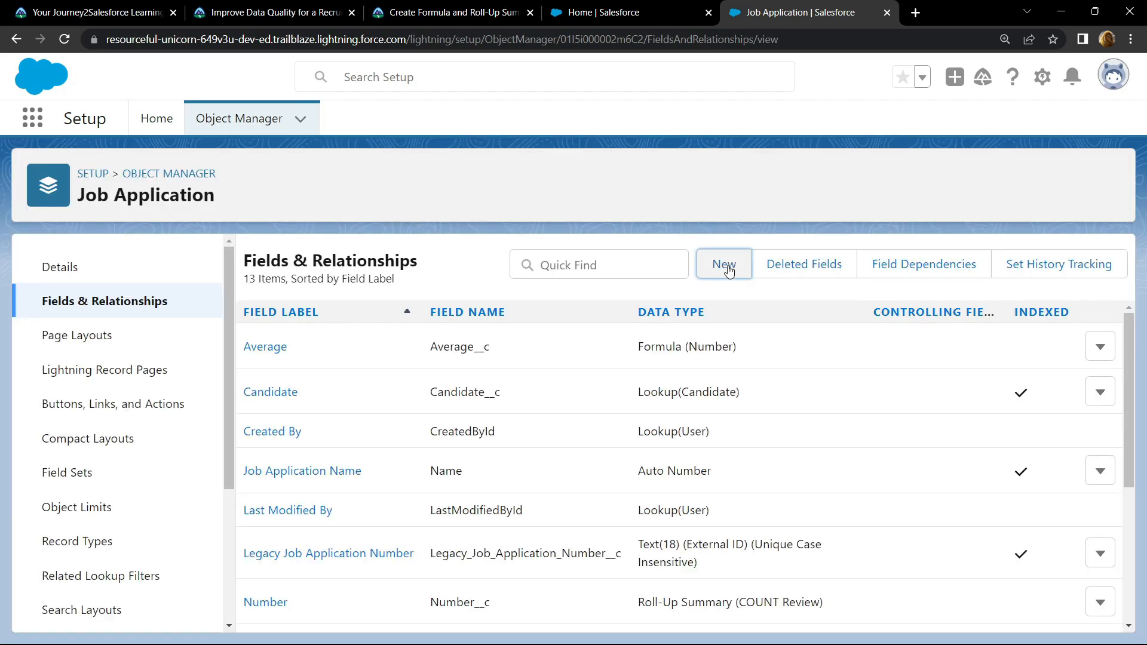
click(724, 264)
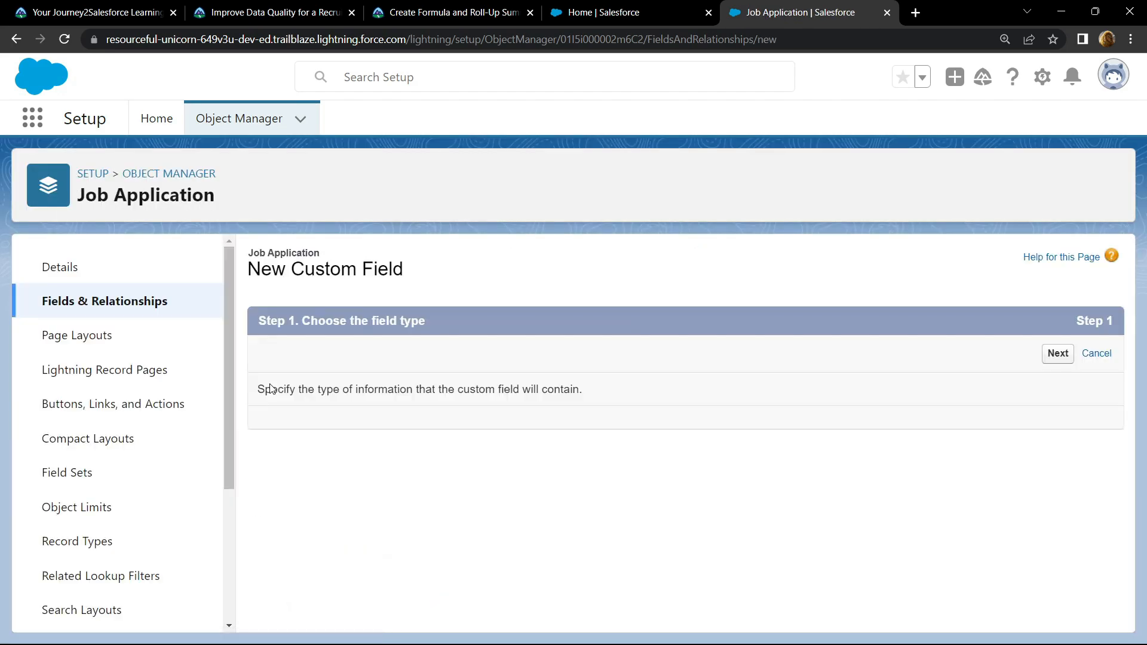
click(451, 12)
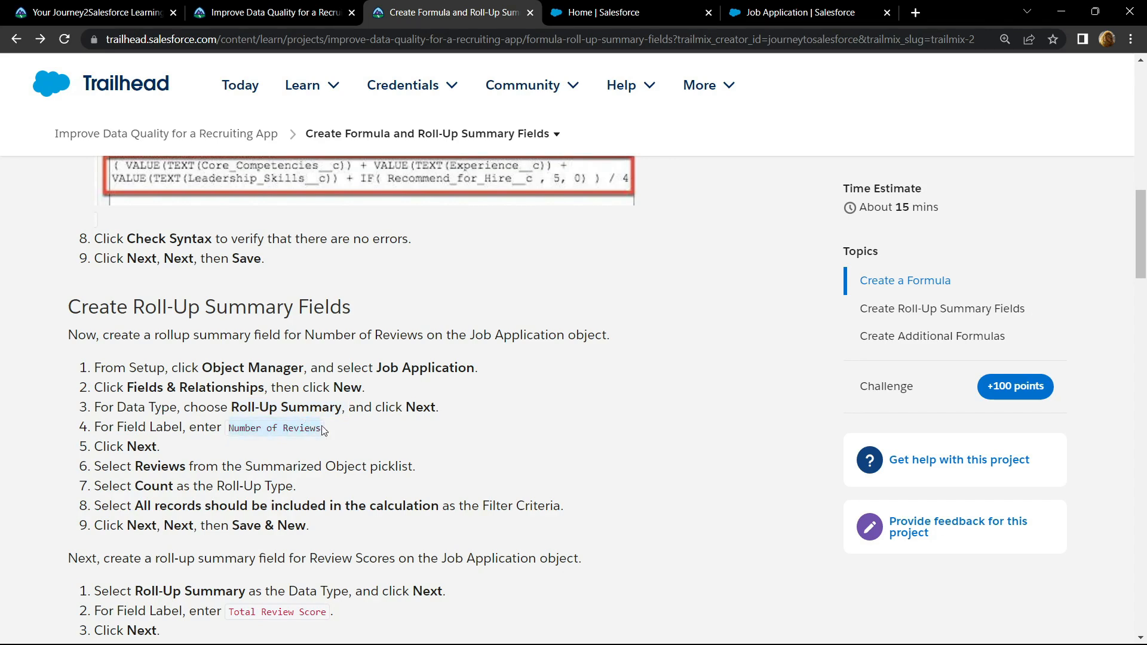
click(793, 12)
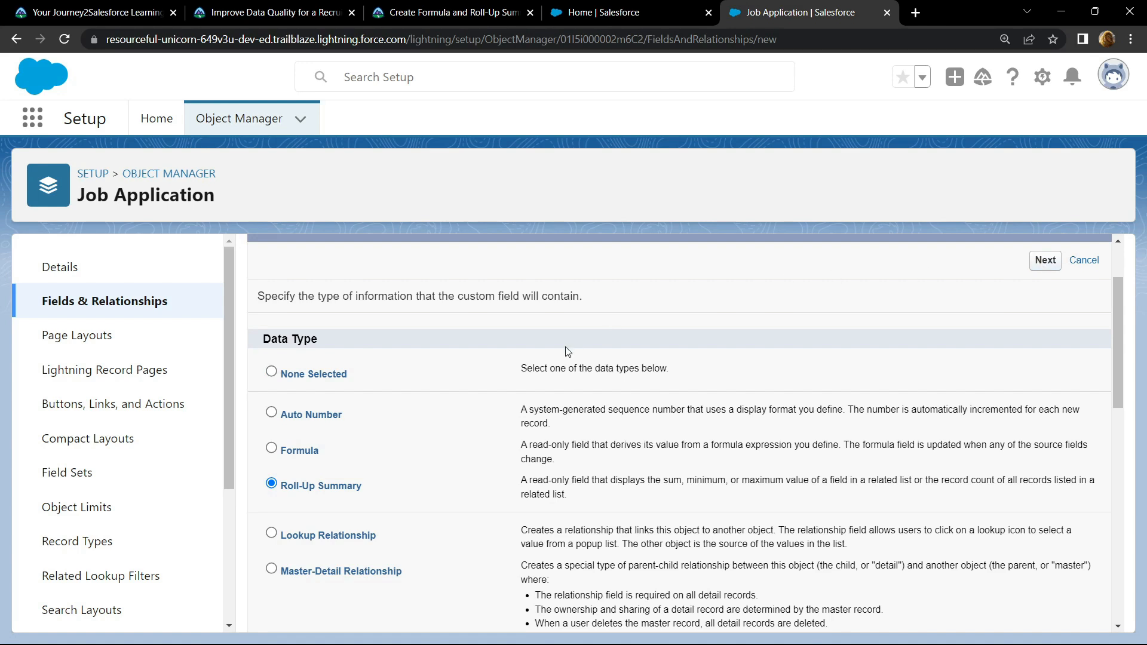
click(1044, 259)
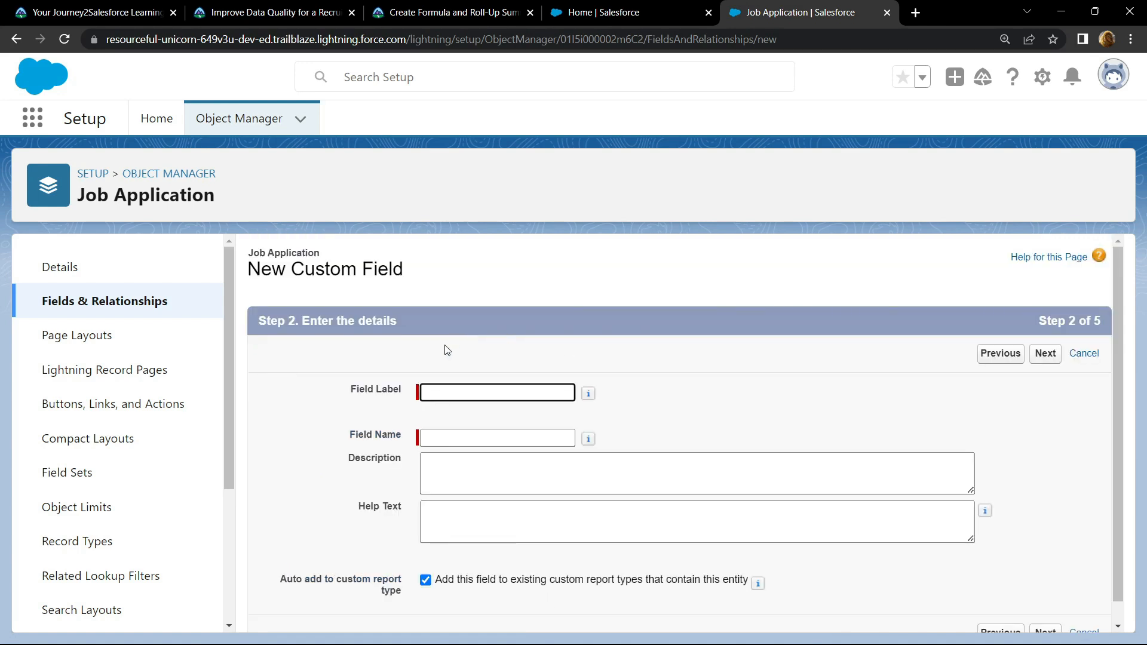
Step: Define Number of Reviews as a COUNT of Reviews and Save & New
text(Number of Reviews)
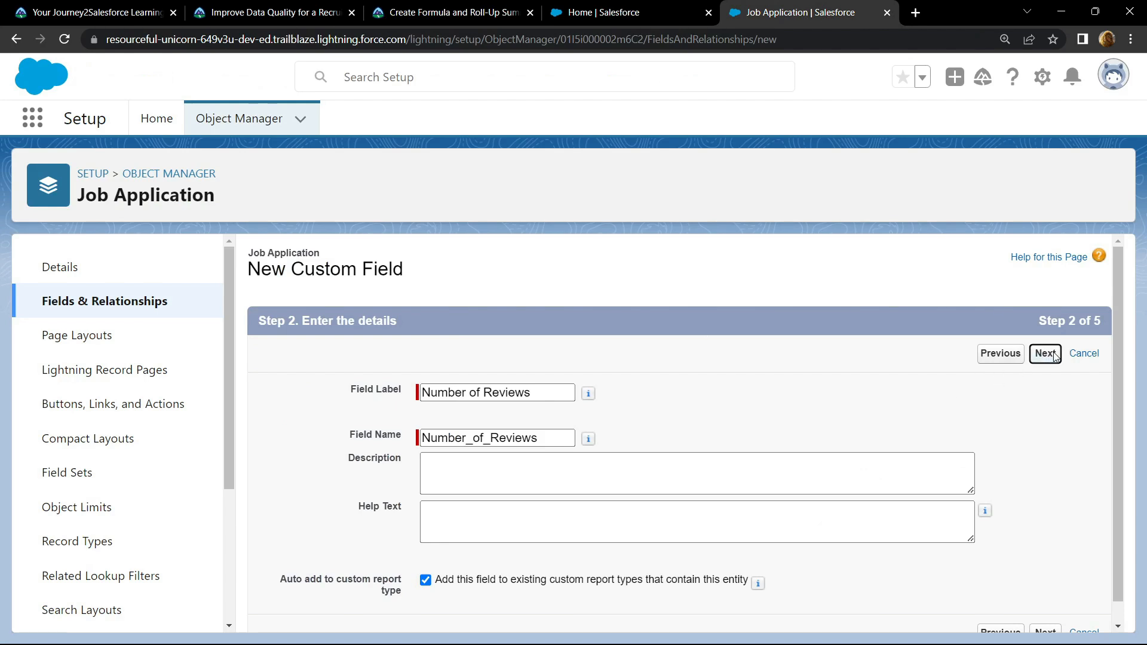
click(1044, 354)
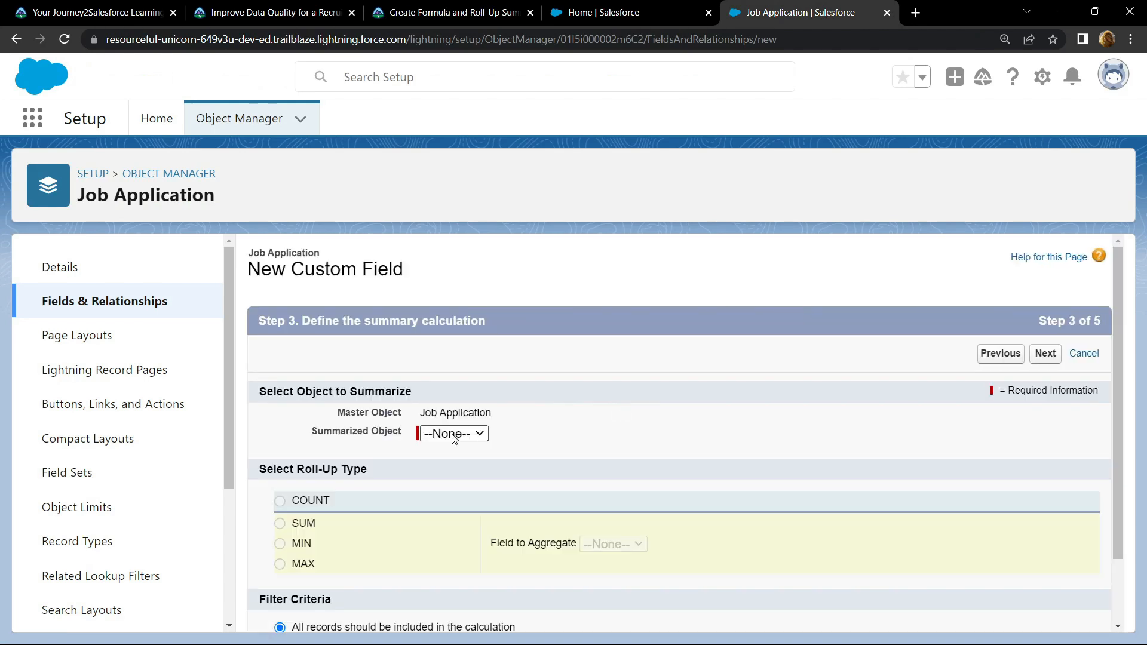
click(451, 432)
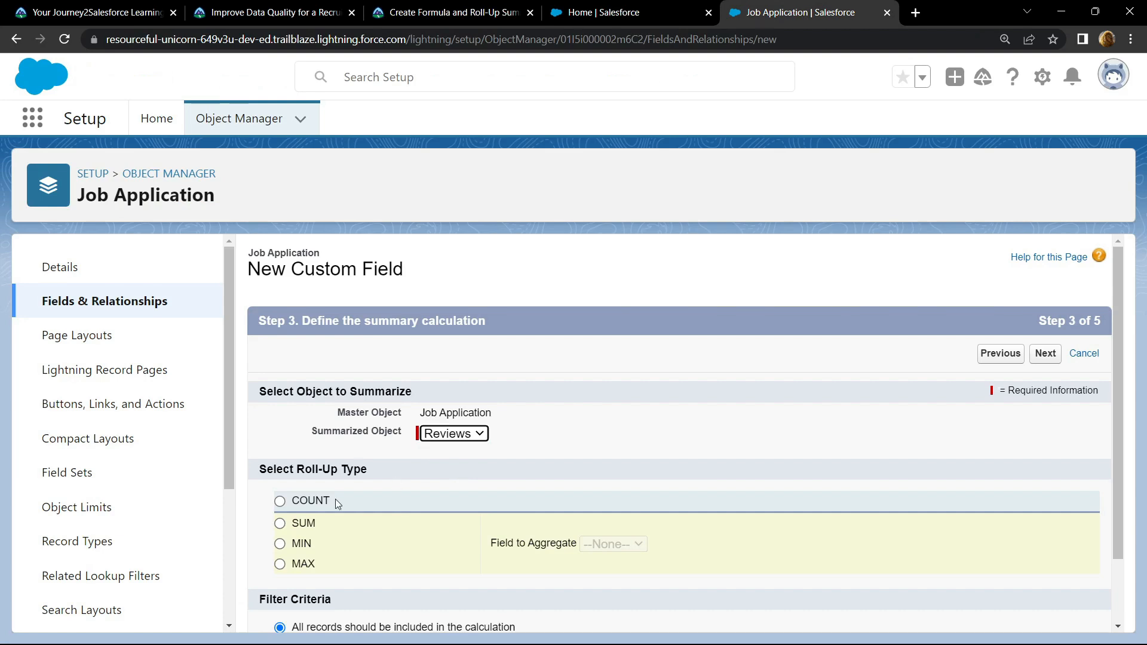
click(280, 501)
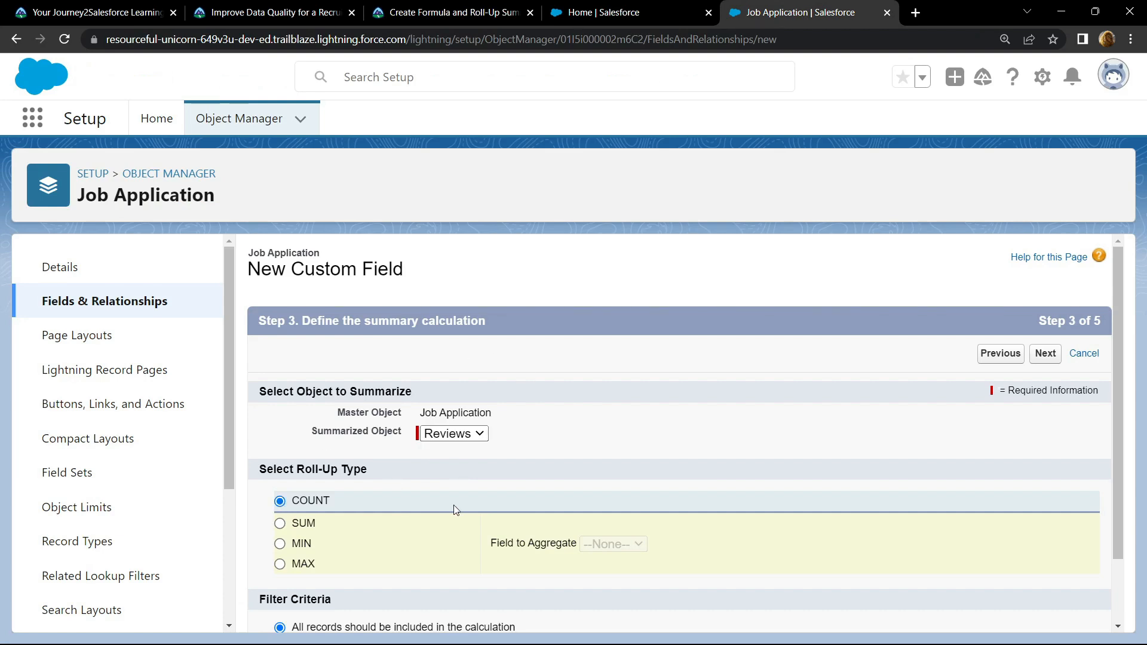
scroll(down, 3)
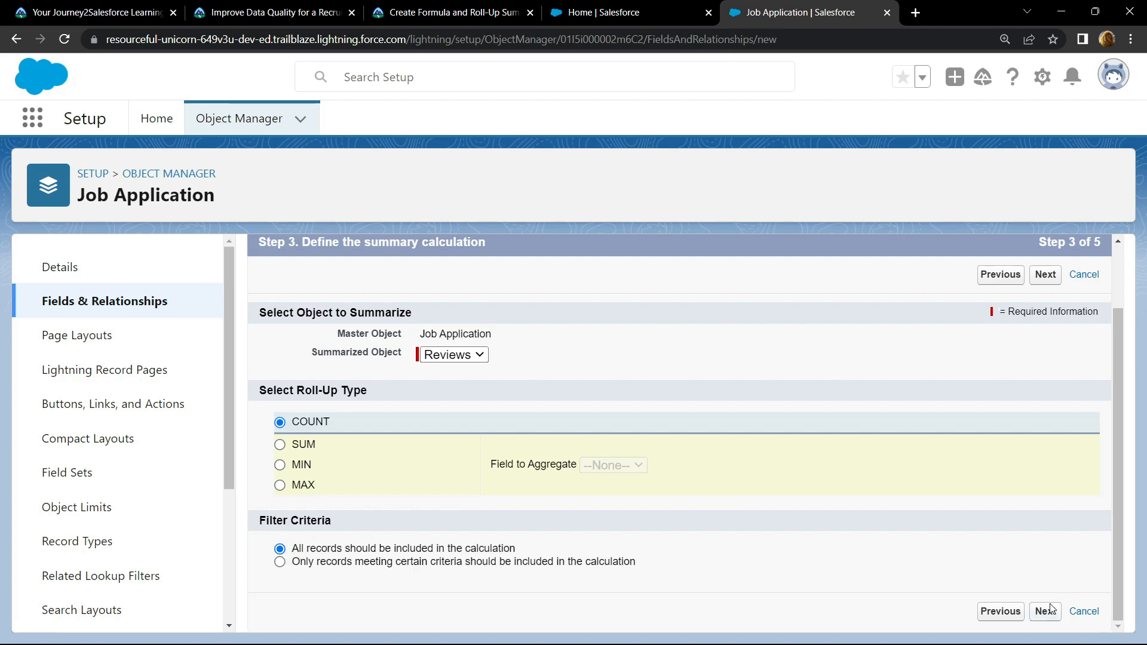
click(1044, 275)
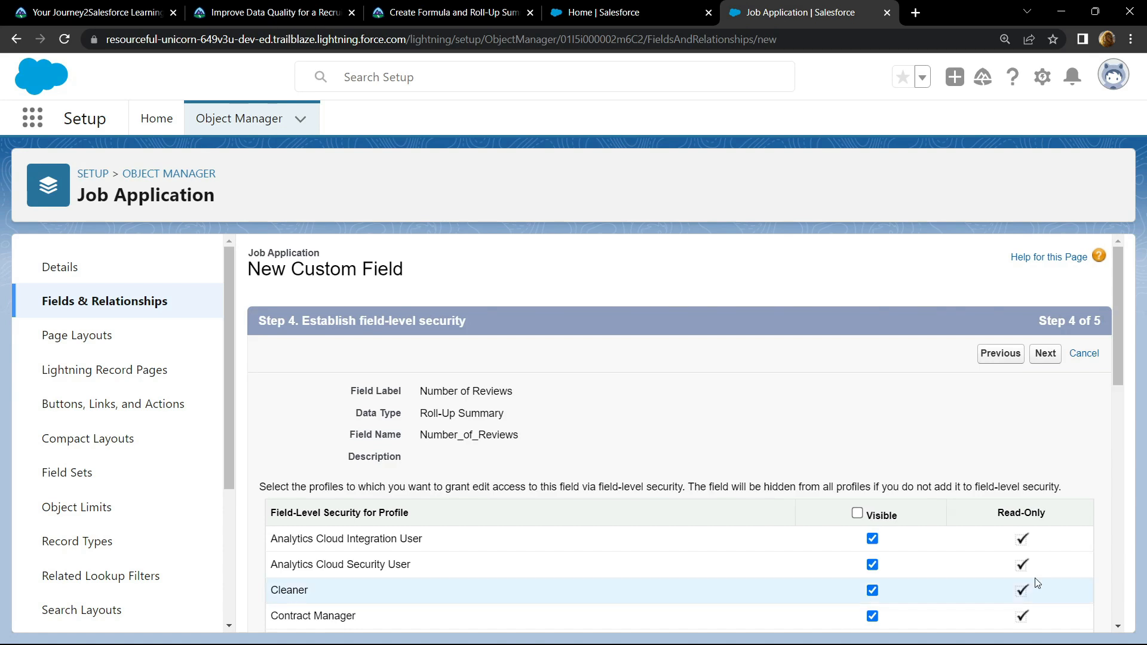
click(1044, 354)
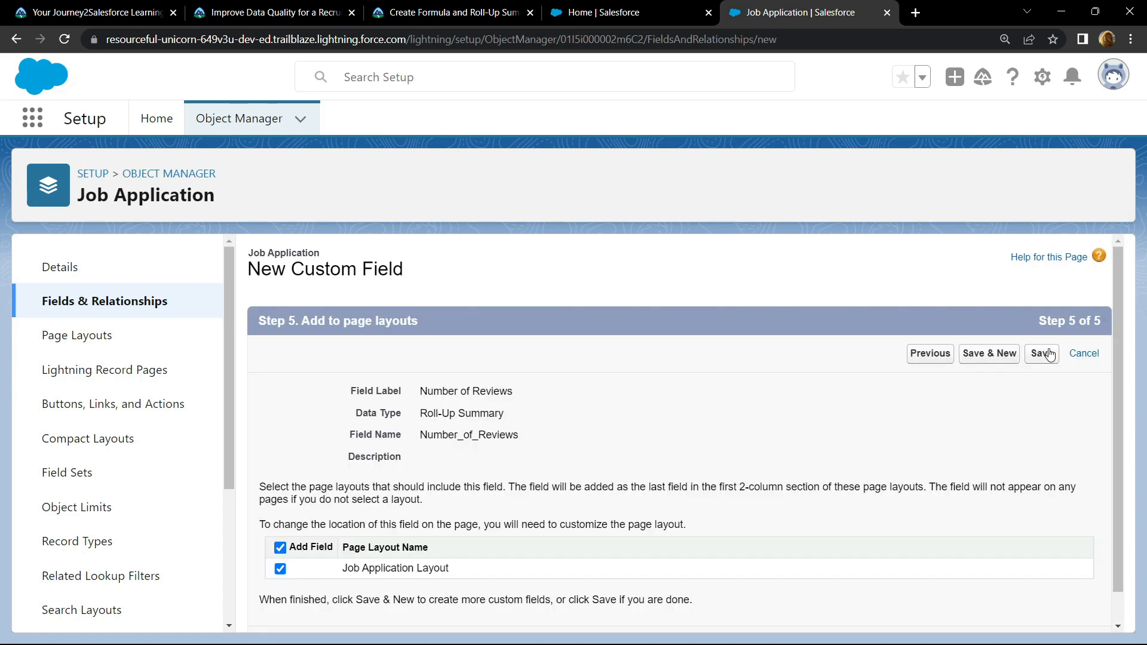
click(1040, 353)
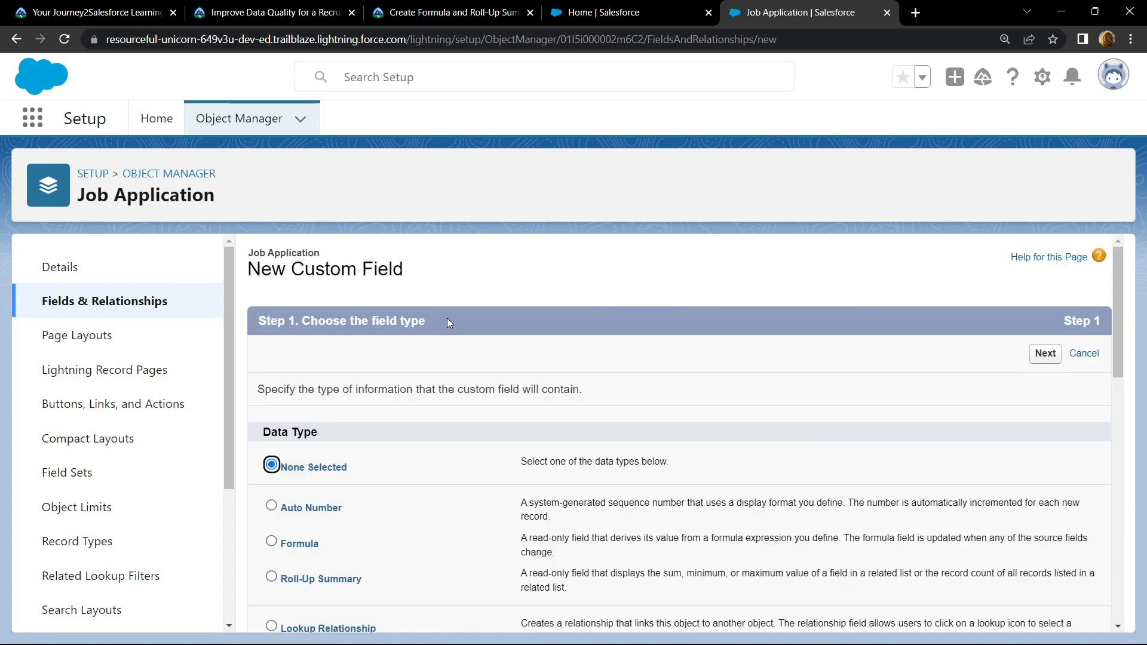
Step: Start a Roll-Up Summary field labelled Total Review Score on Job Application
click(451, 12)
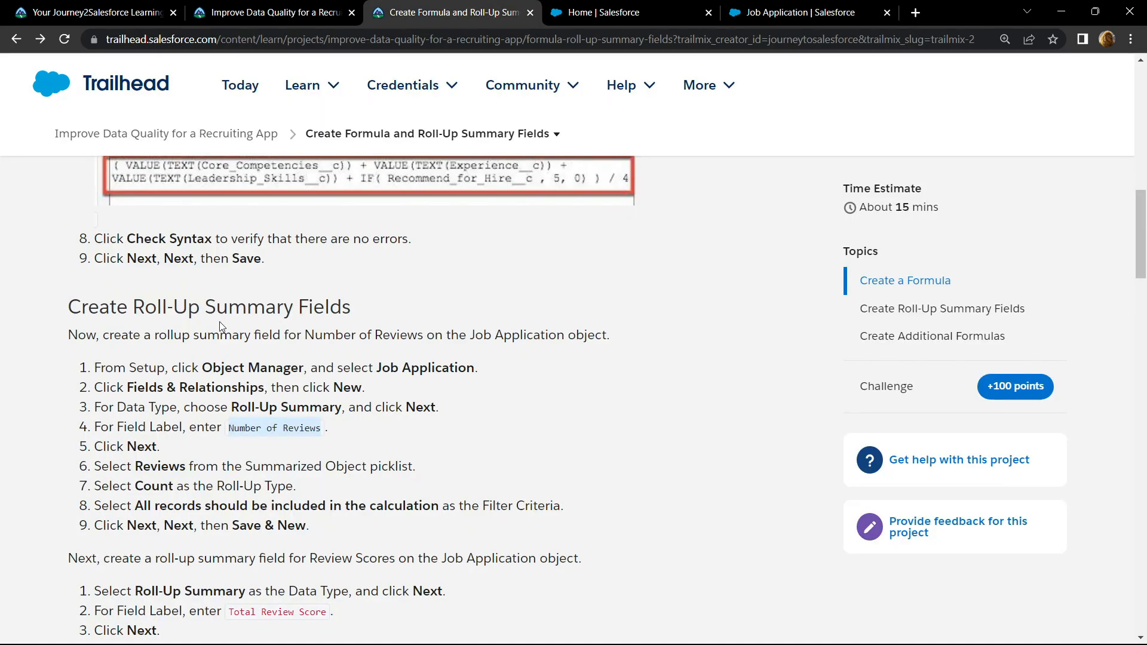
scroll(down, 3)
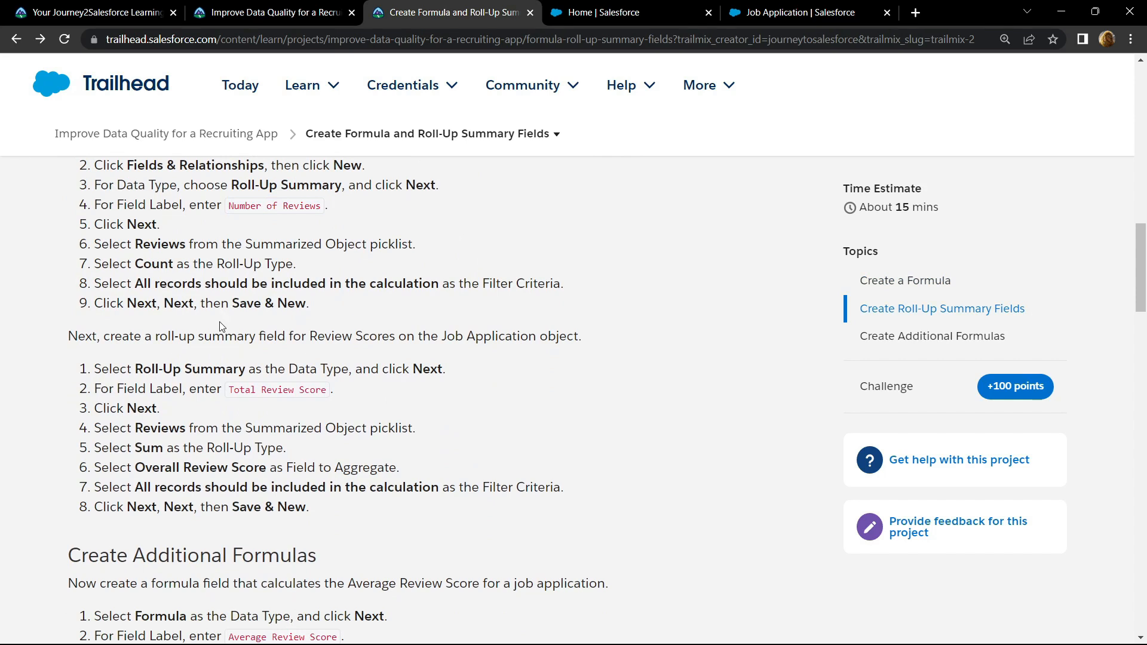
scroll(down, 3)
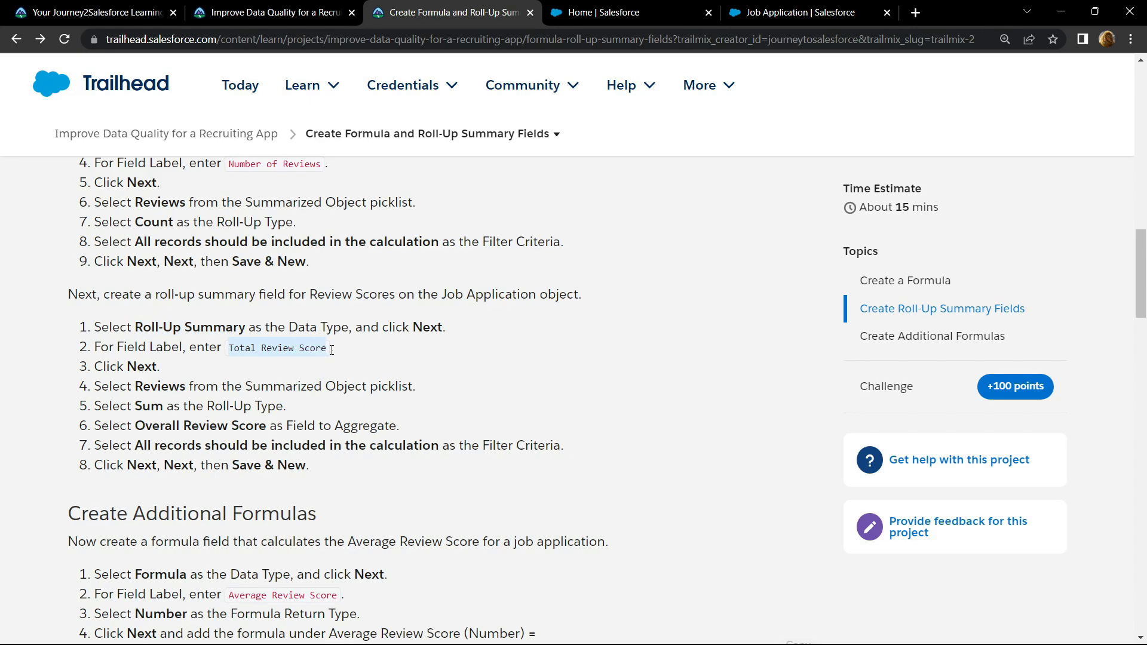
click(790, 12)
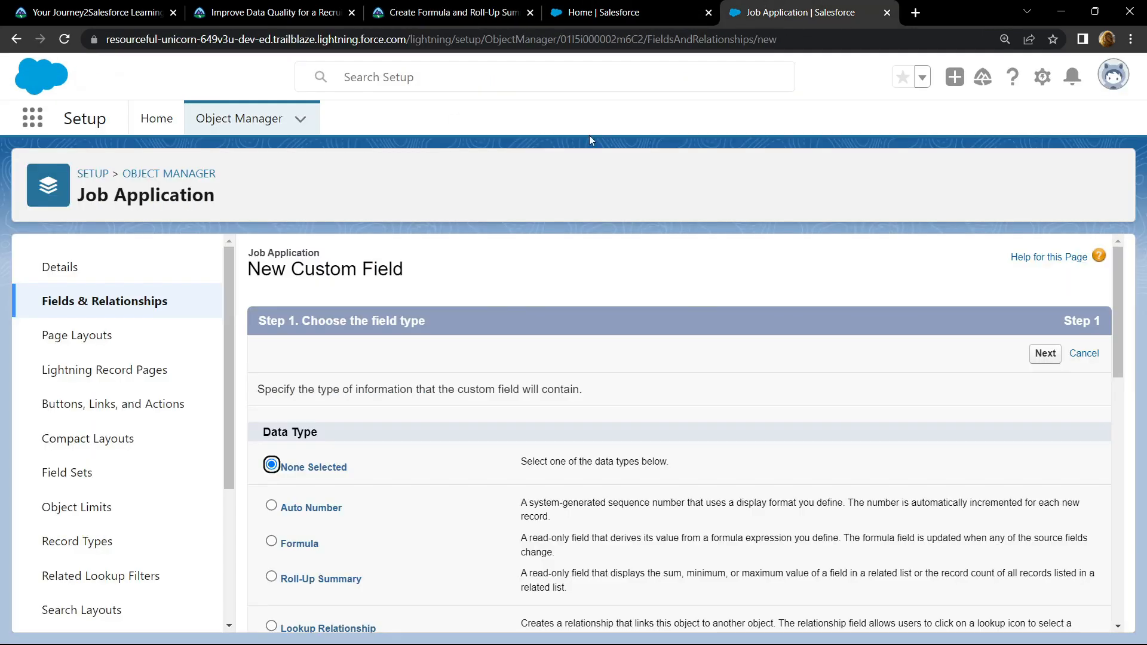
click(271, 579)
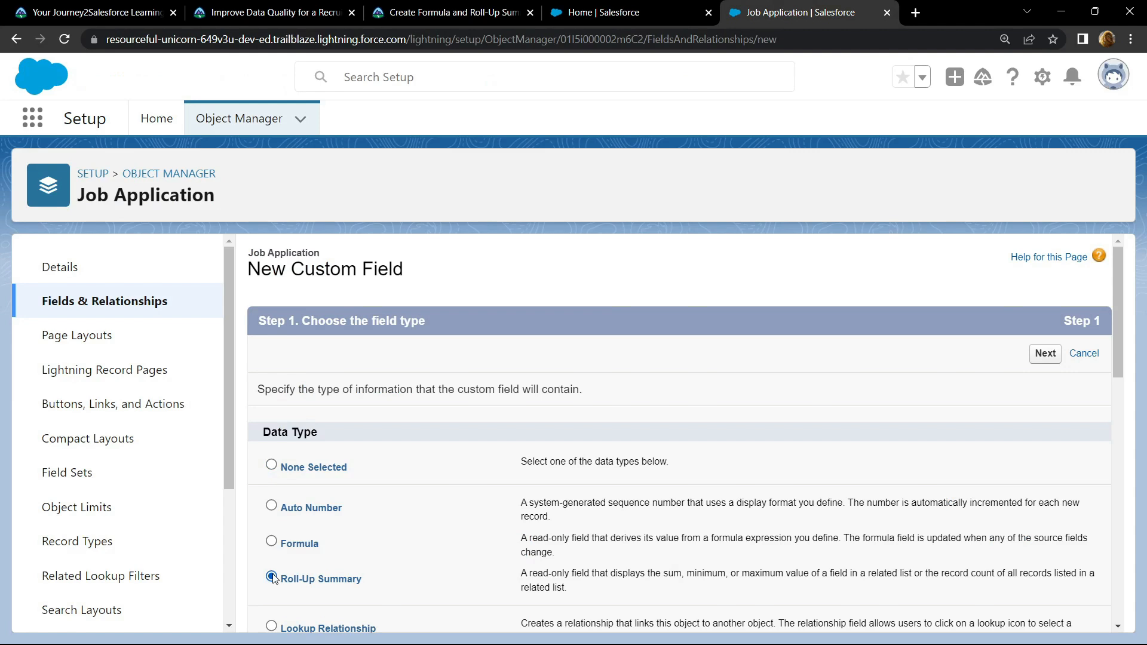
click(1045, 354)
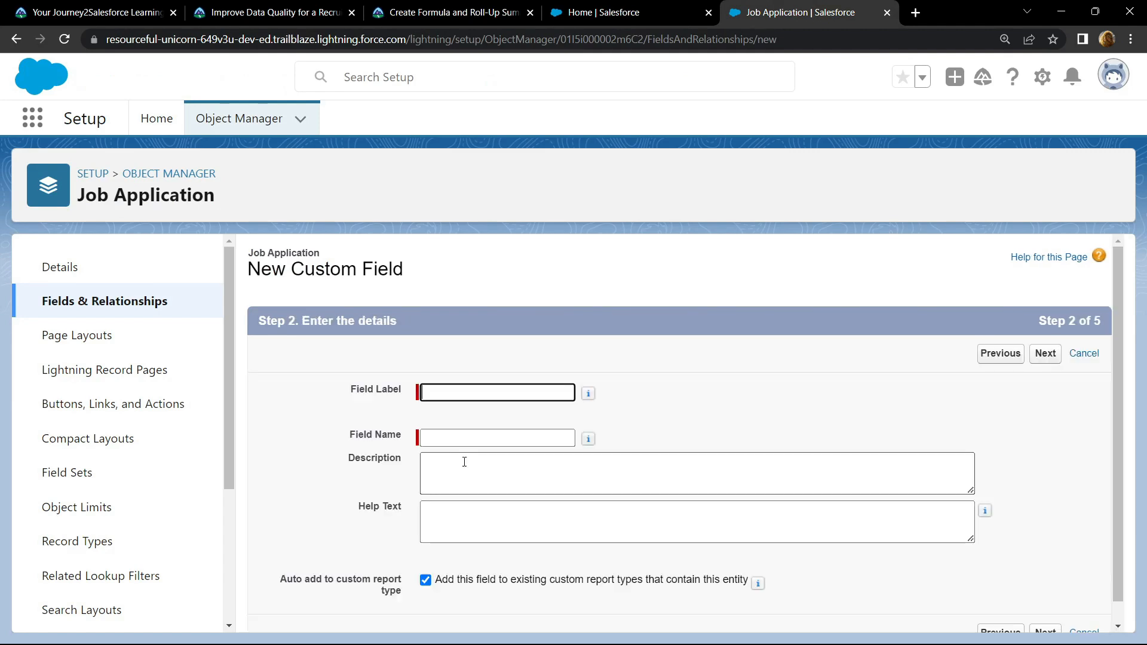
text(Total Review Score)
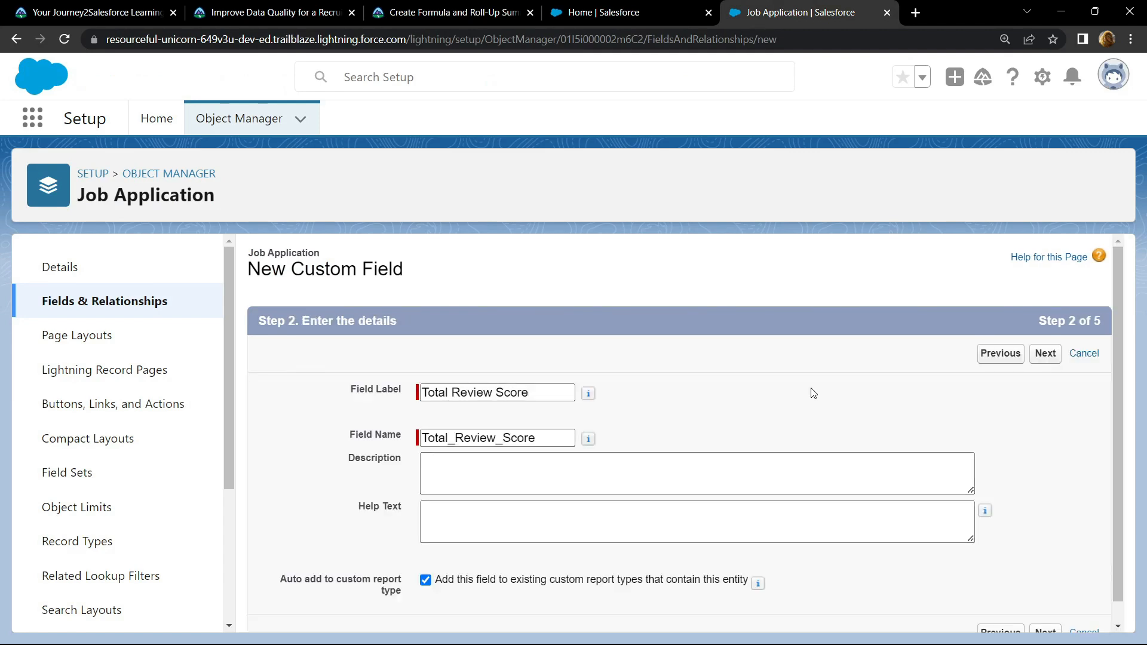
click(1044, 353)
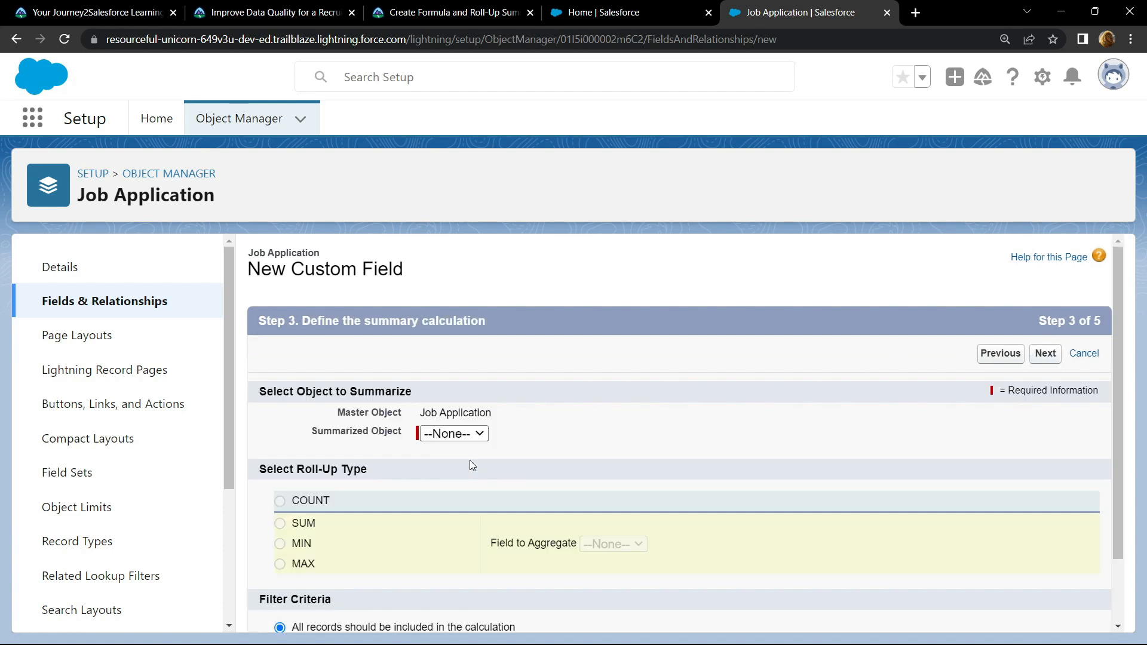
Step: Set it to SUM Overall Review Score across Reviews and Save & New
click(452, 433)
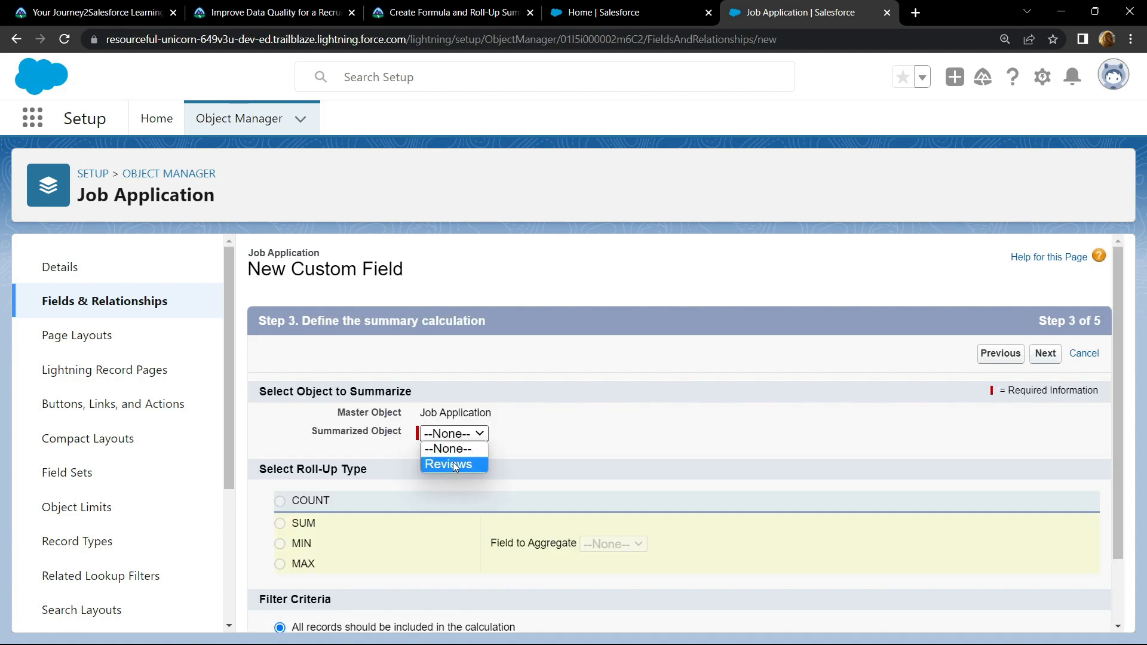
click(448, 465)
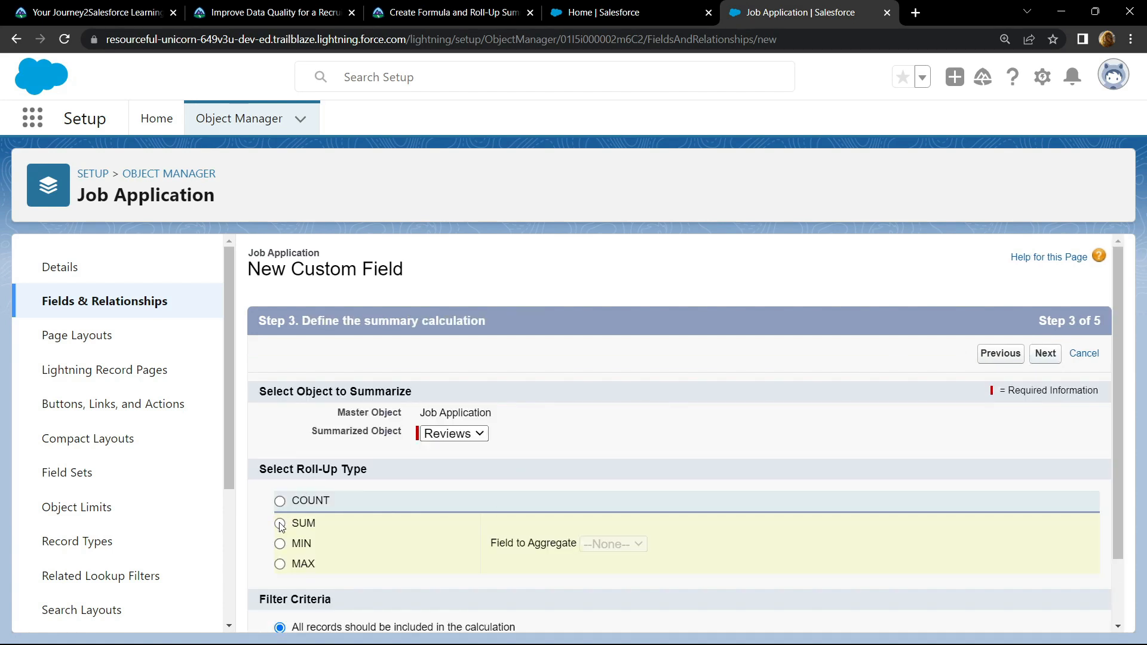
click(280, 523)
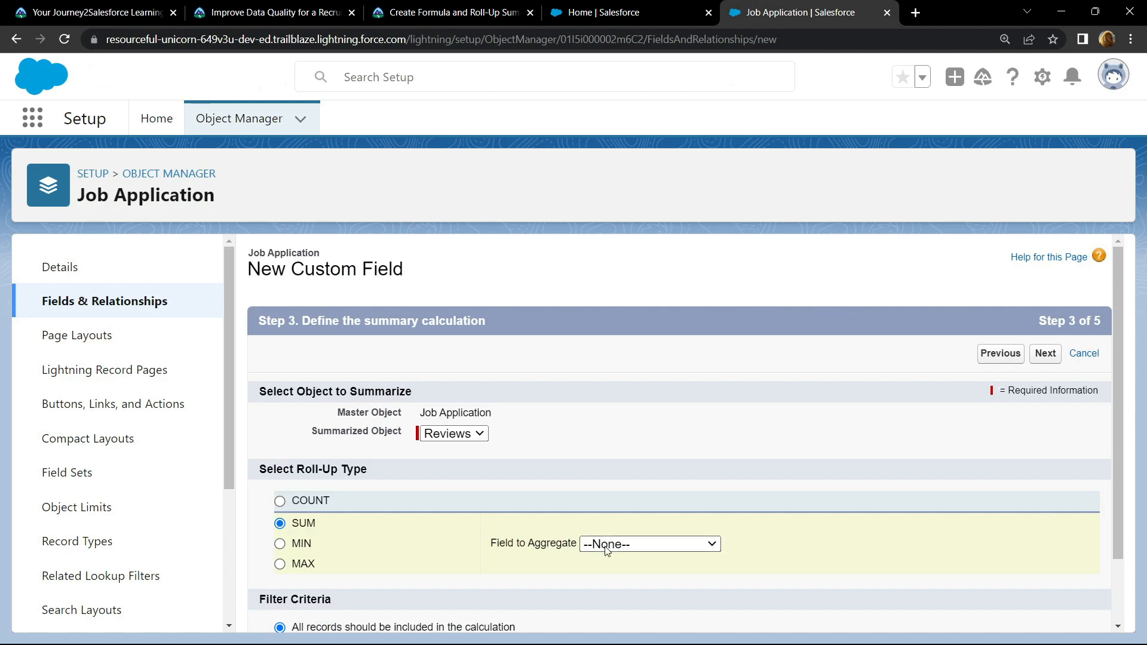
click(648, 544)
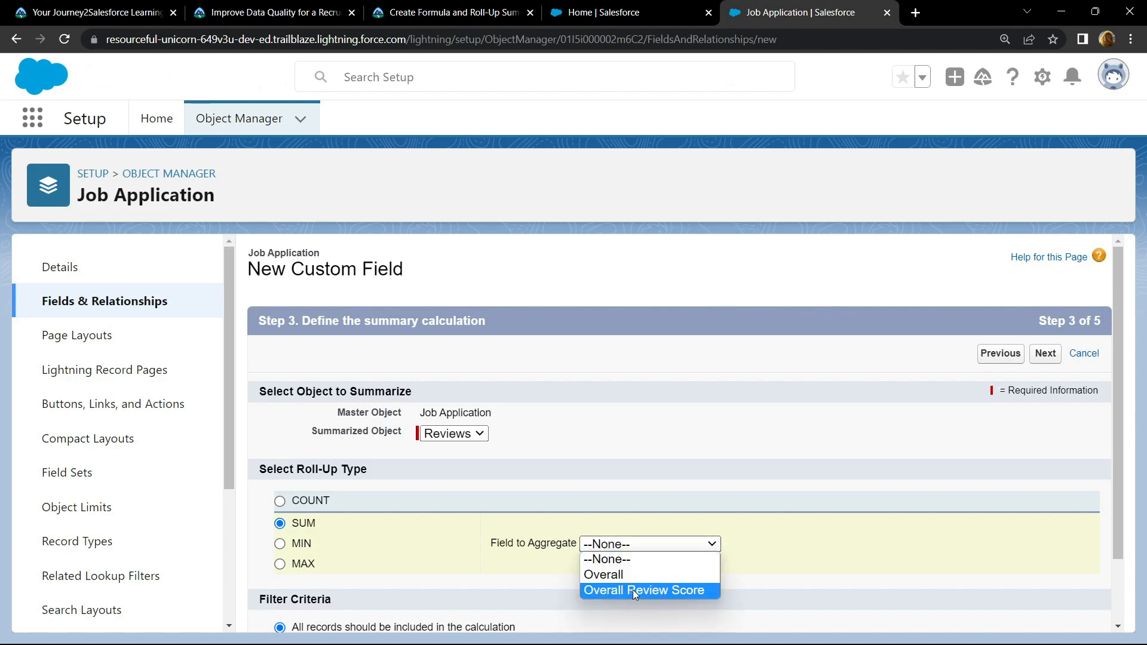
click(644, 590)
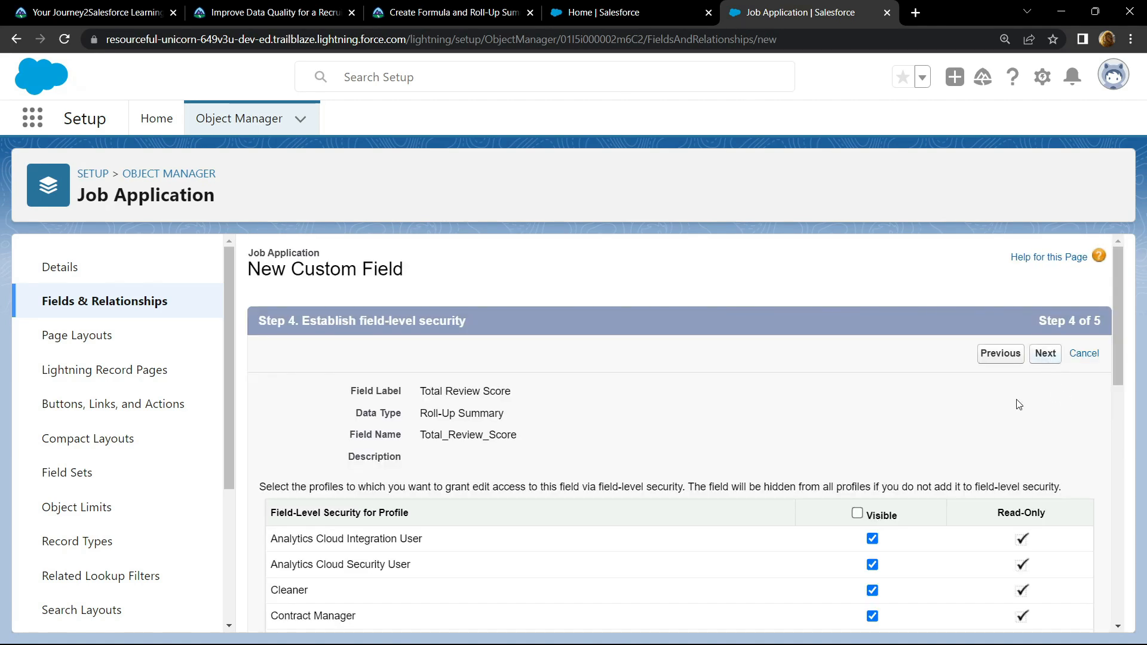
click(1044, 354)
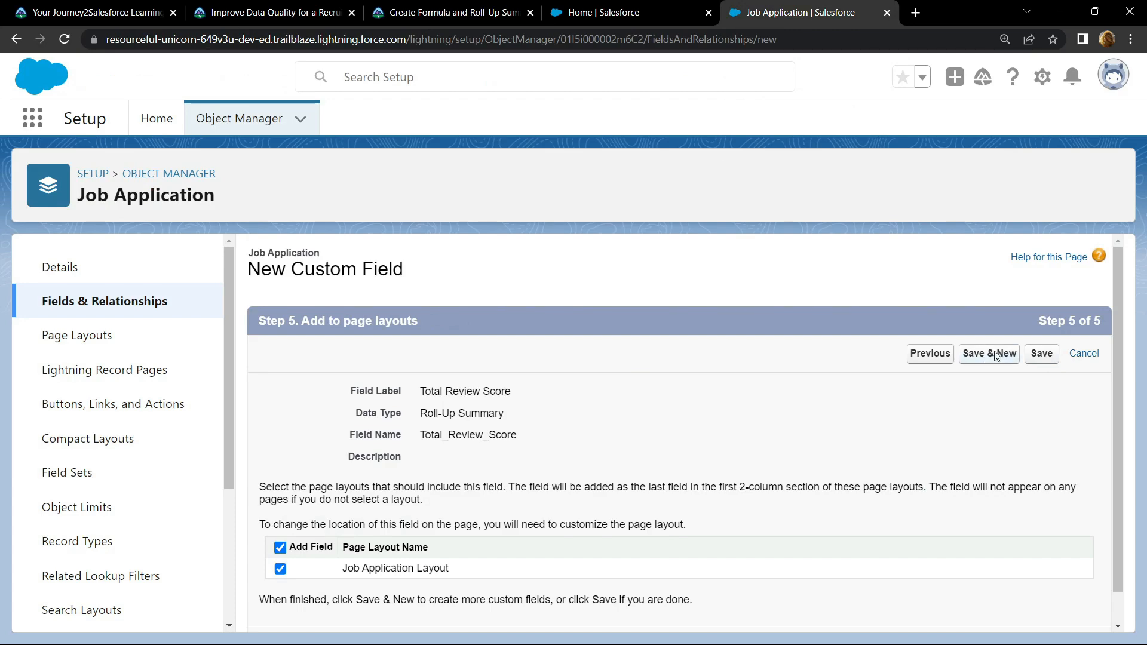
click(988, 353)
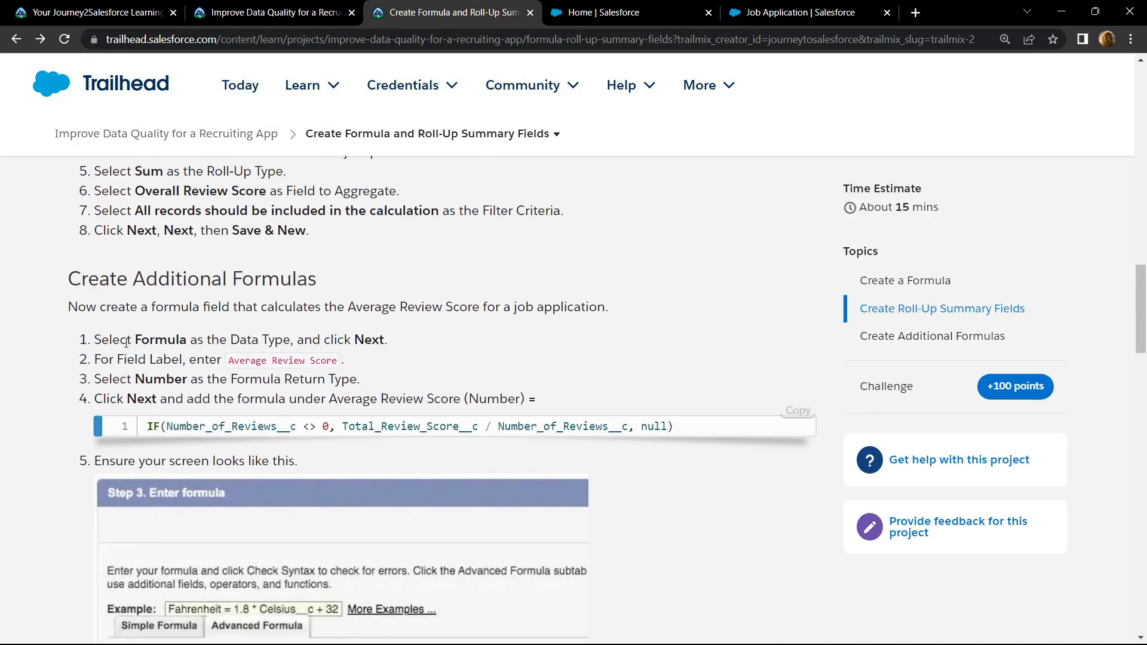
Step: Start a Formula field labelled Average Review Score with Number return type
double_click(159, 340)
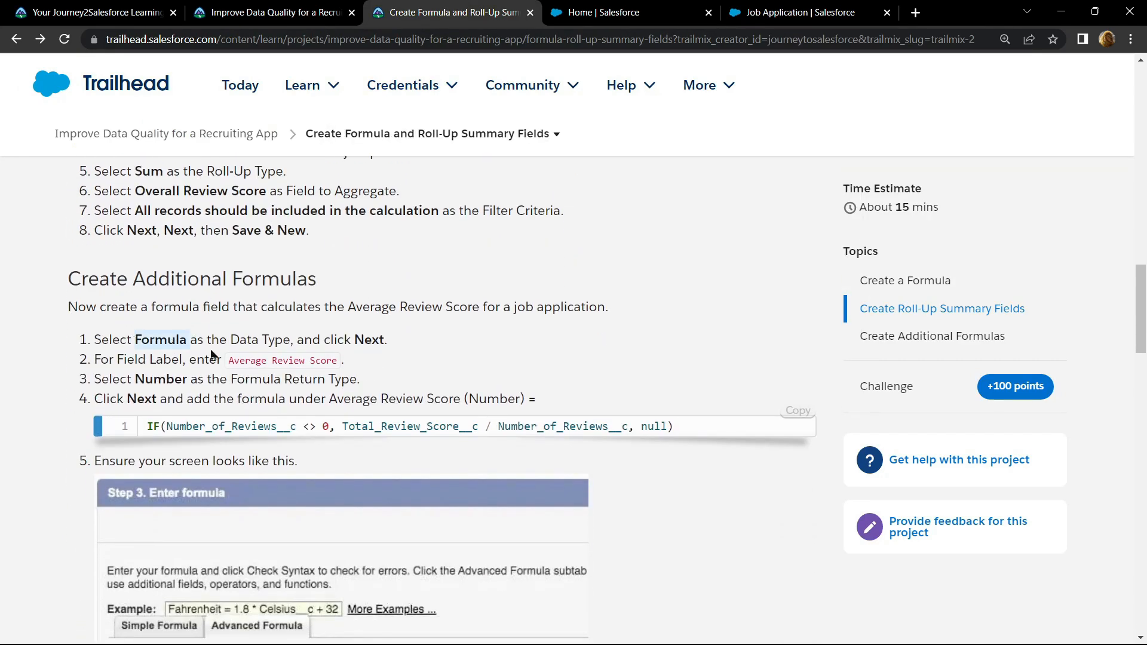
double_click(282, 360)
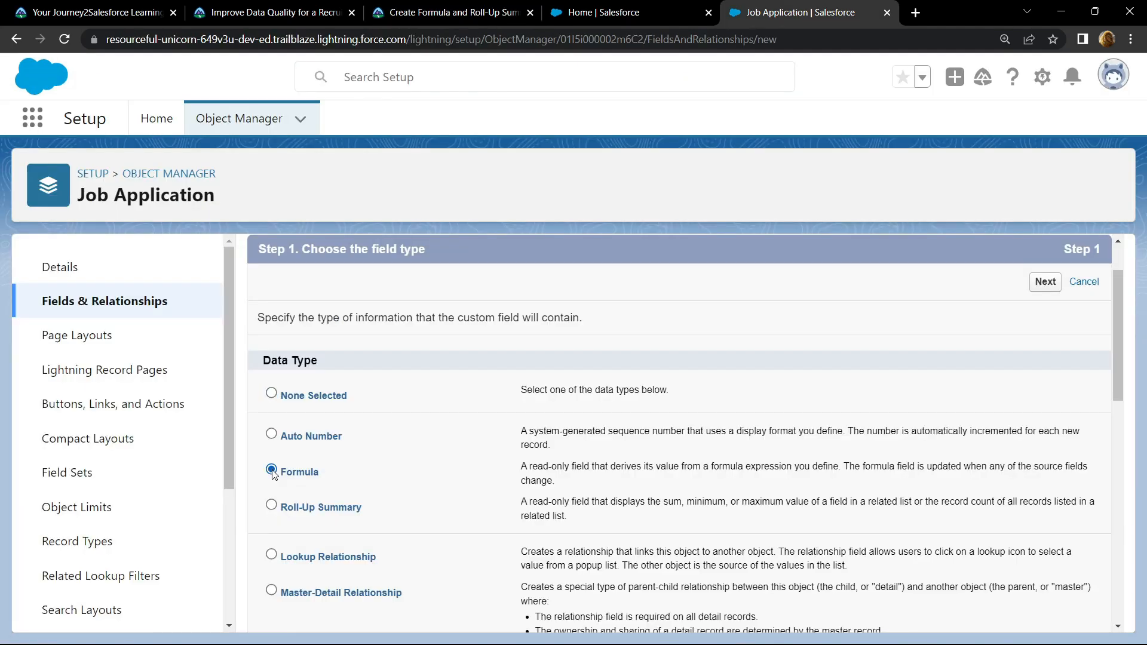
click(1044, 282)
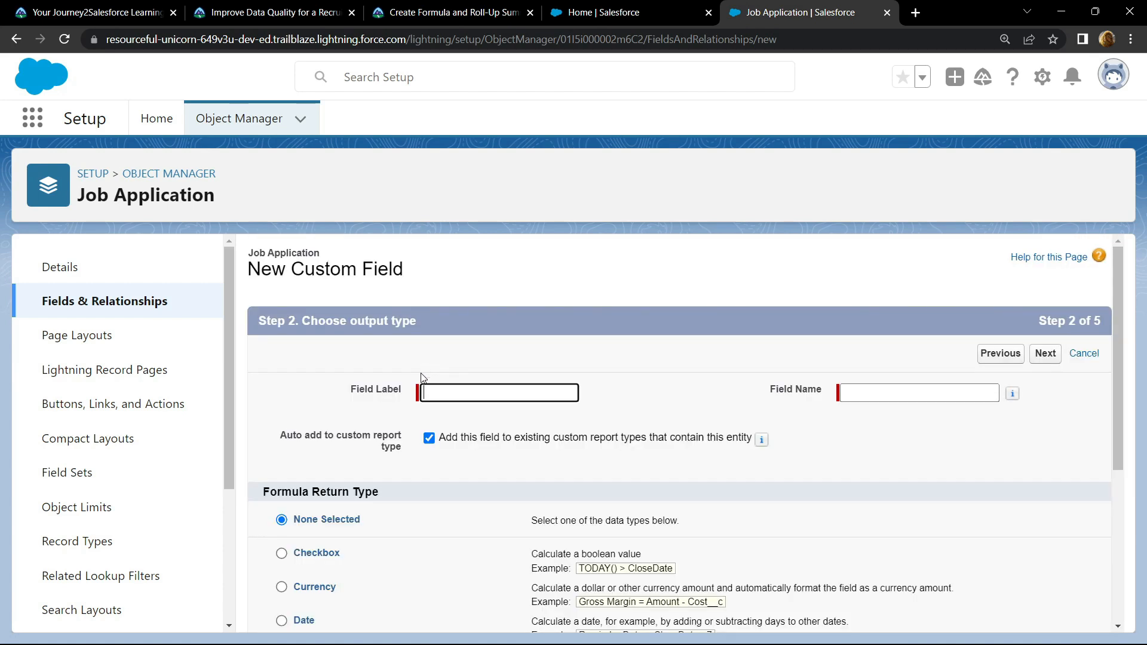
text(Average Review Score)
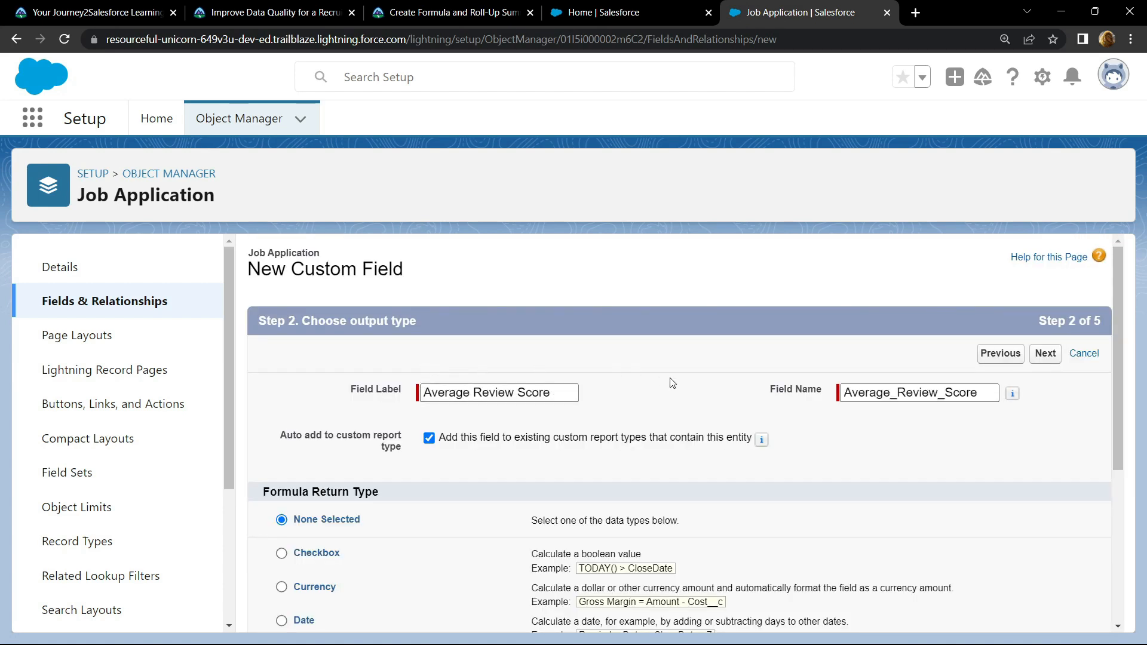
scroll(down, 3)
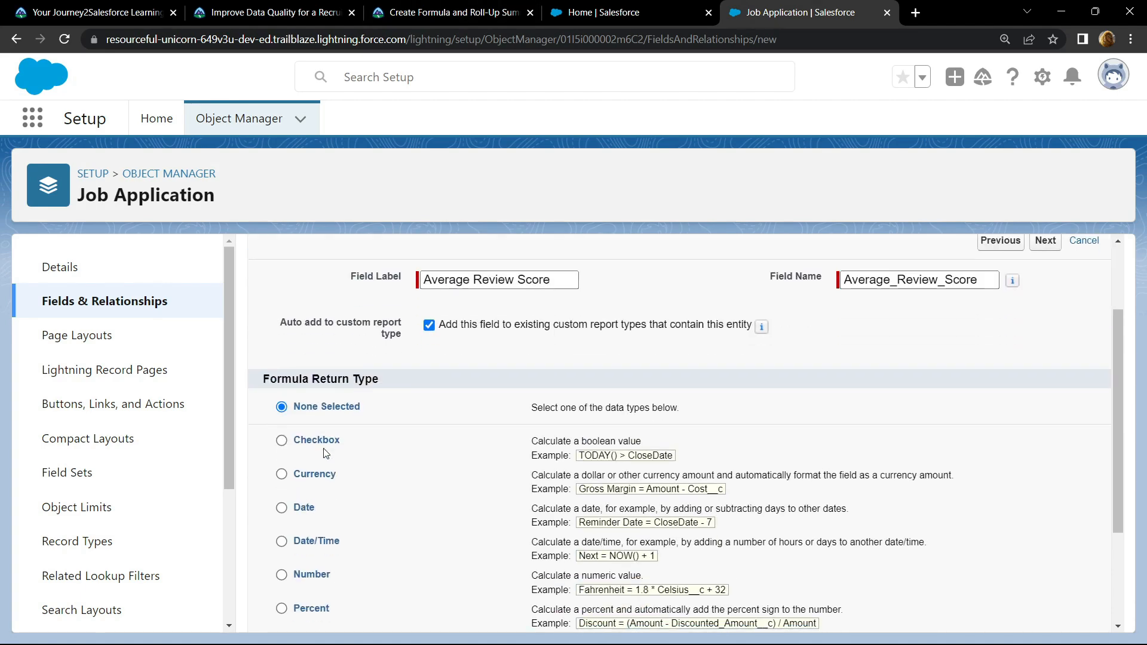
scroll(down, 3)
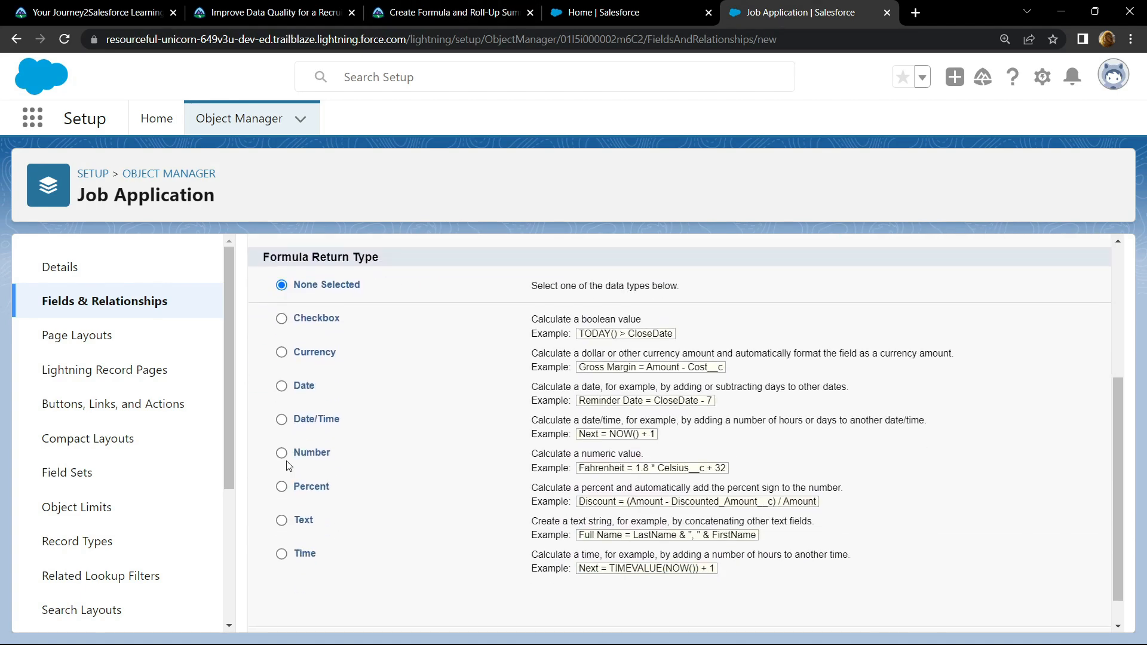
click(282, 451)
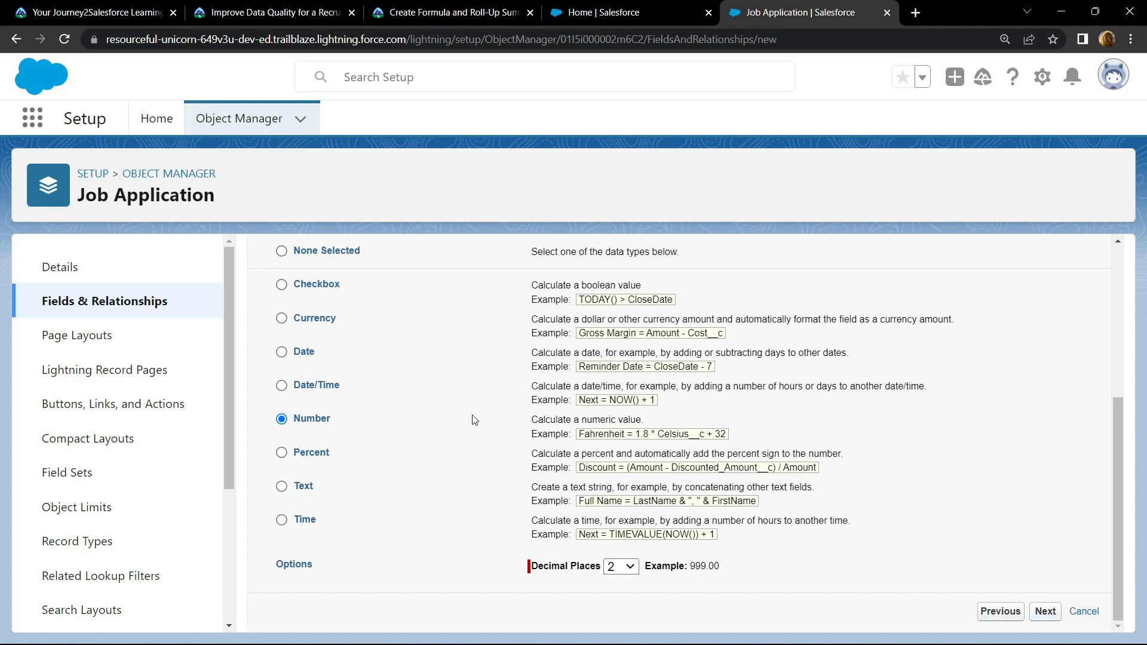
click(1044, 610)
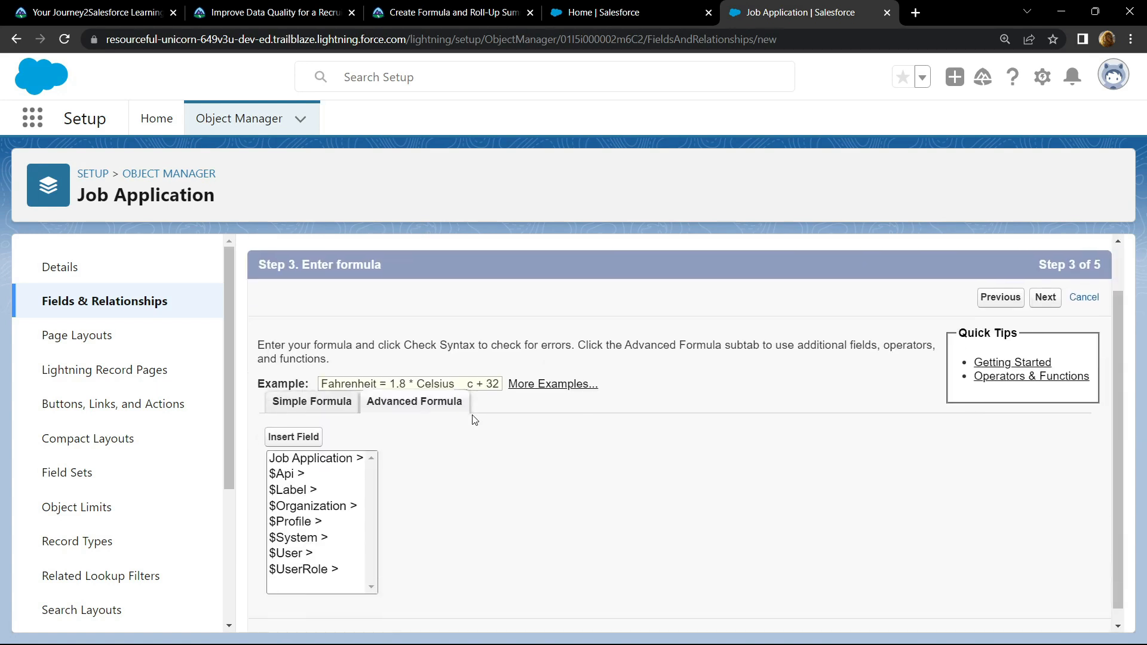
Step: Paste the total-score-divided-by-review-count formula into the Advanced Formula editor and continue past security
click(415, 402)
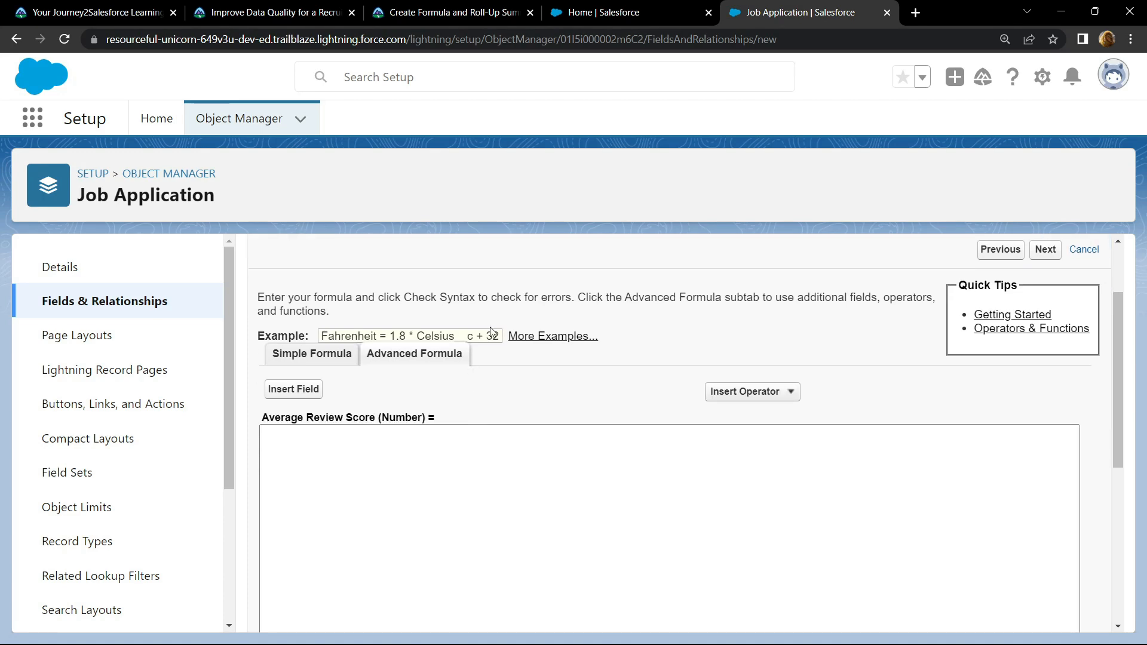
click(452, 12)
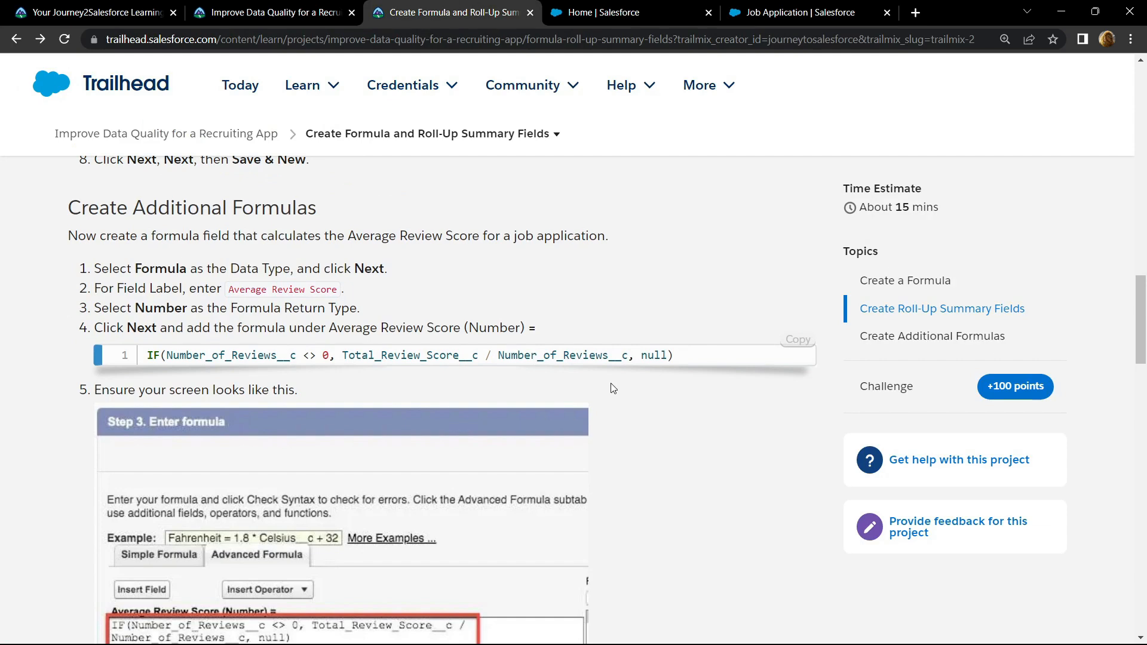
click(797, 340)
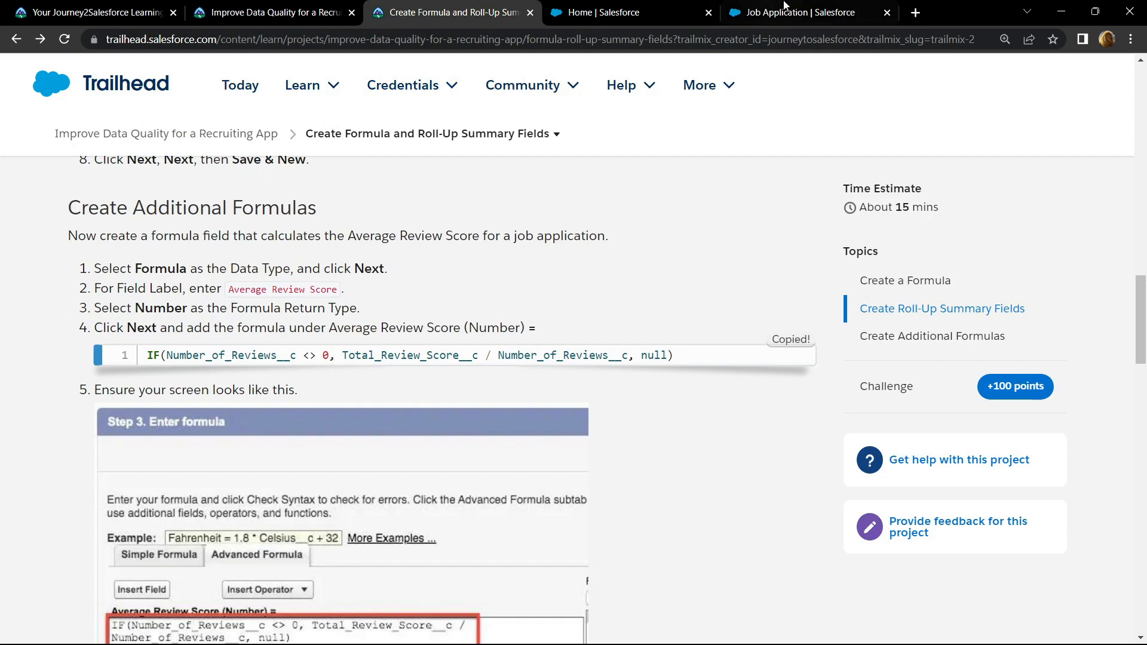
click(804, 12)
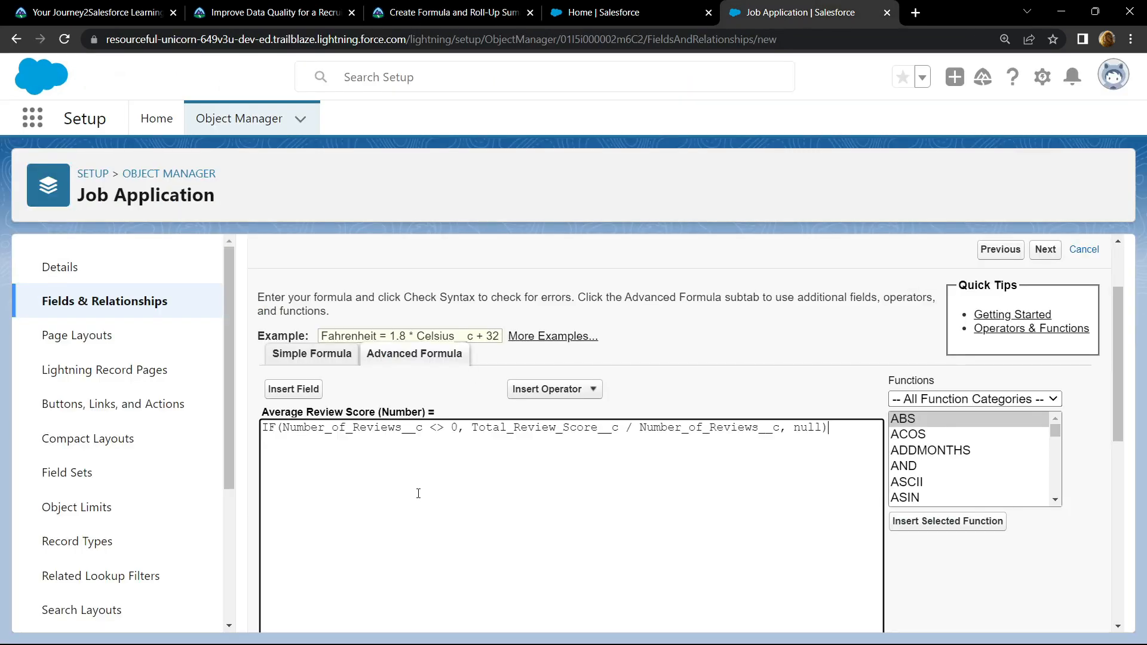
scroll(down, 3)
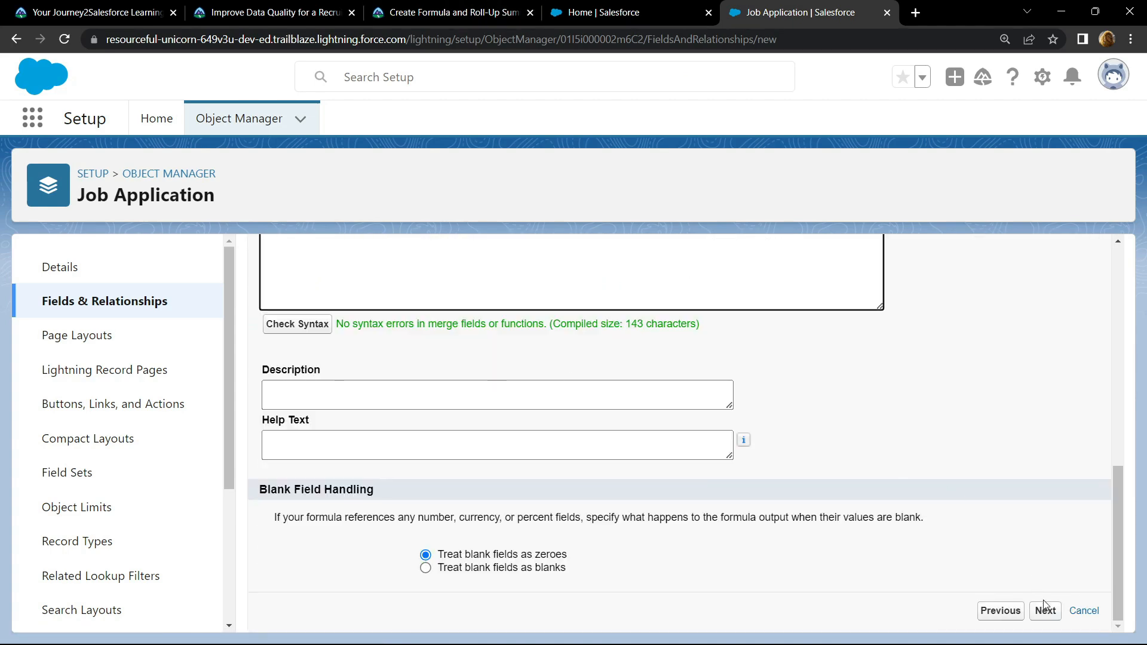
click(1045, 611)
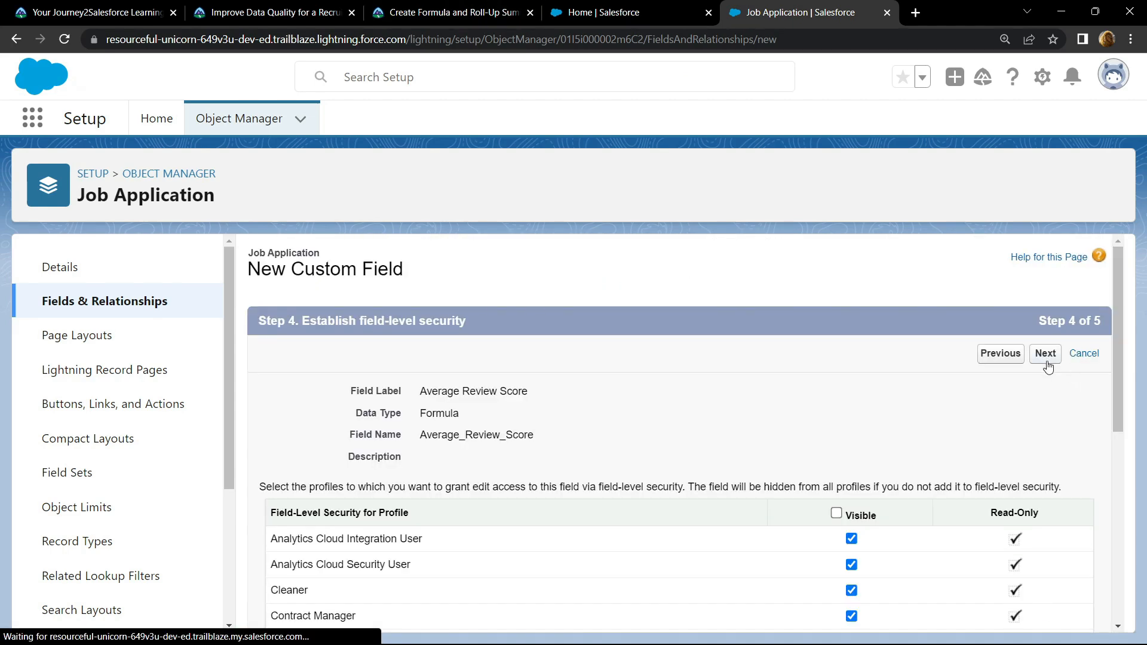
click(1045, 353)
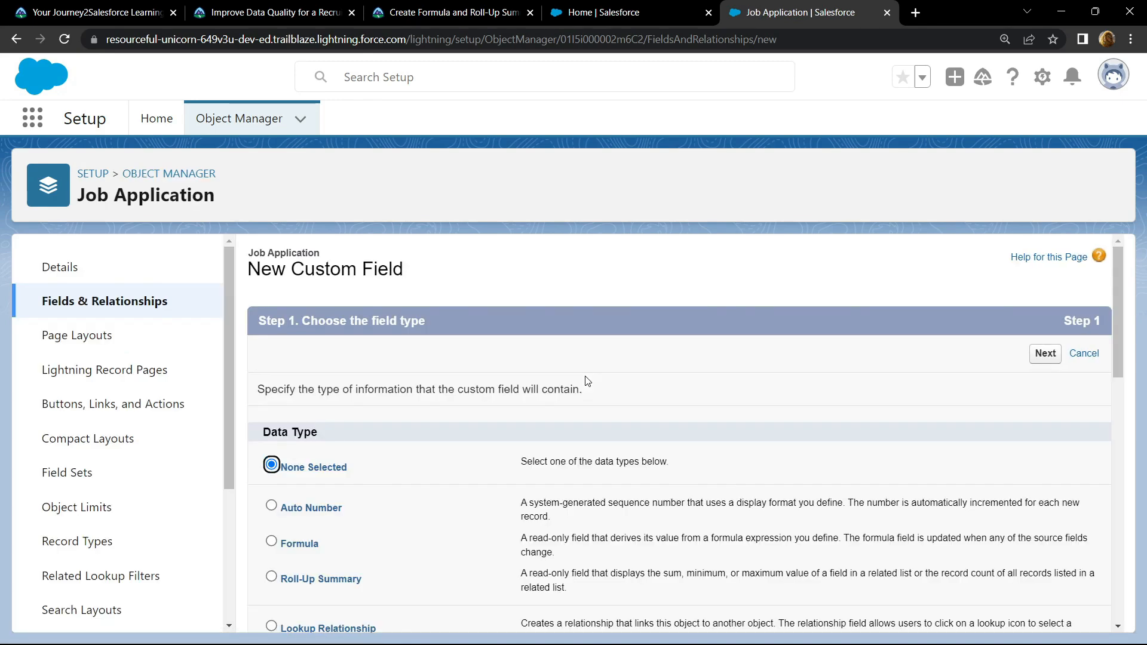
Step: Start a Formula field labelled Review Indicator with Text return type
click(451, 12)
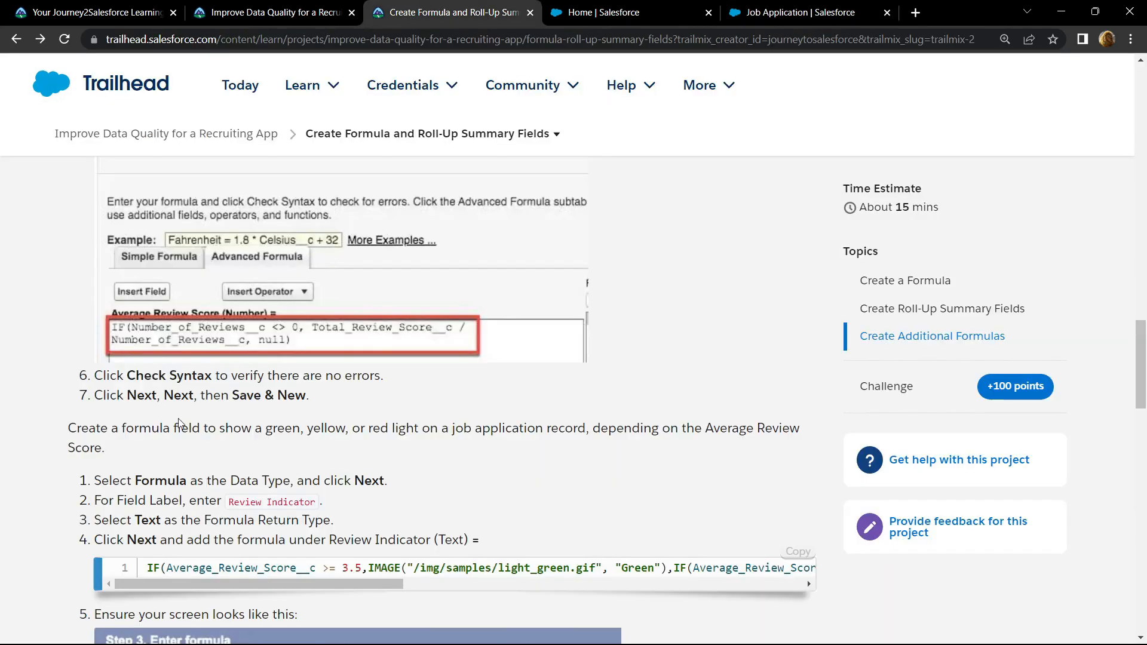
scroll(down, 3)
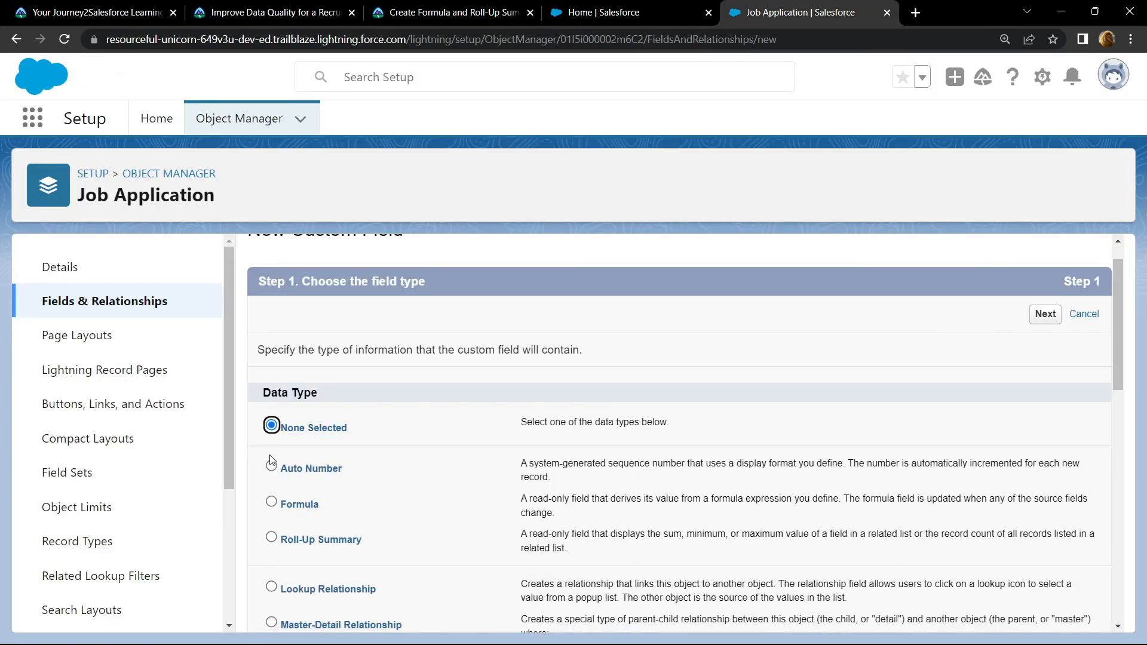
click(271, 462)
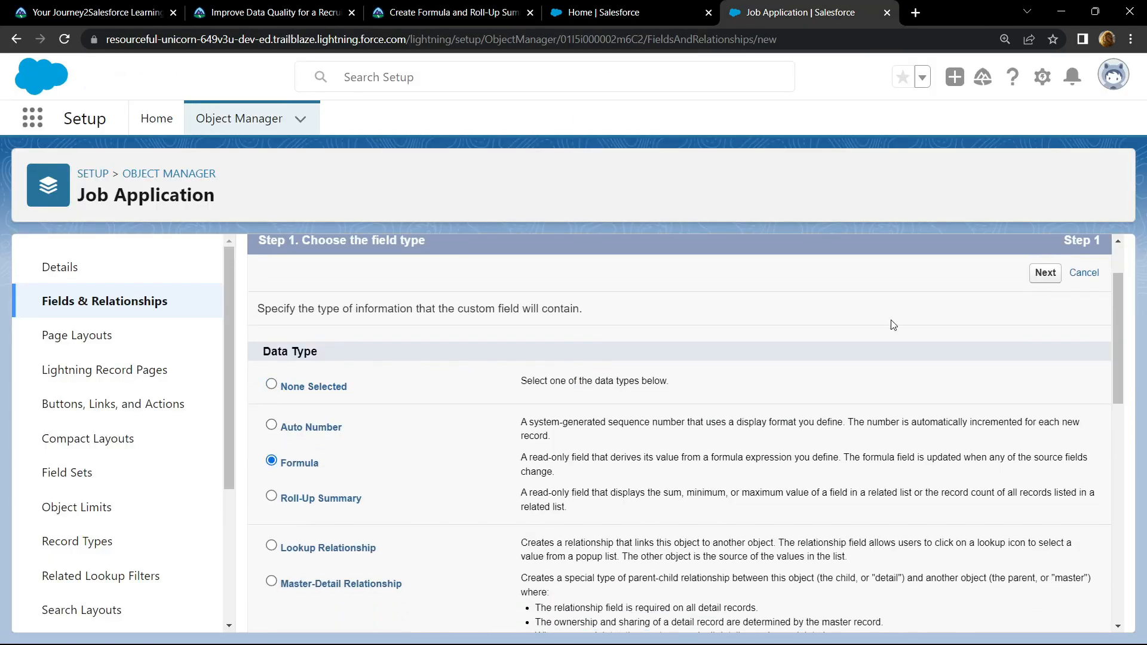
click(1044, 272)
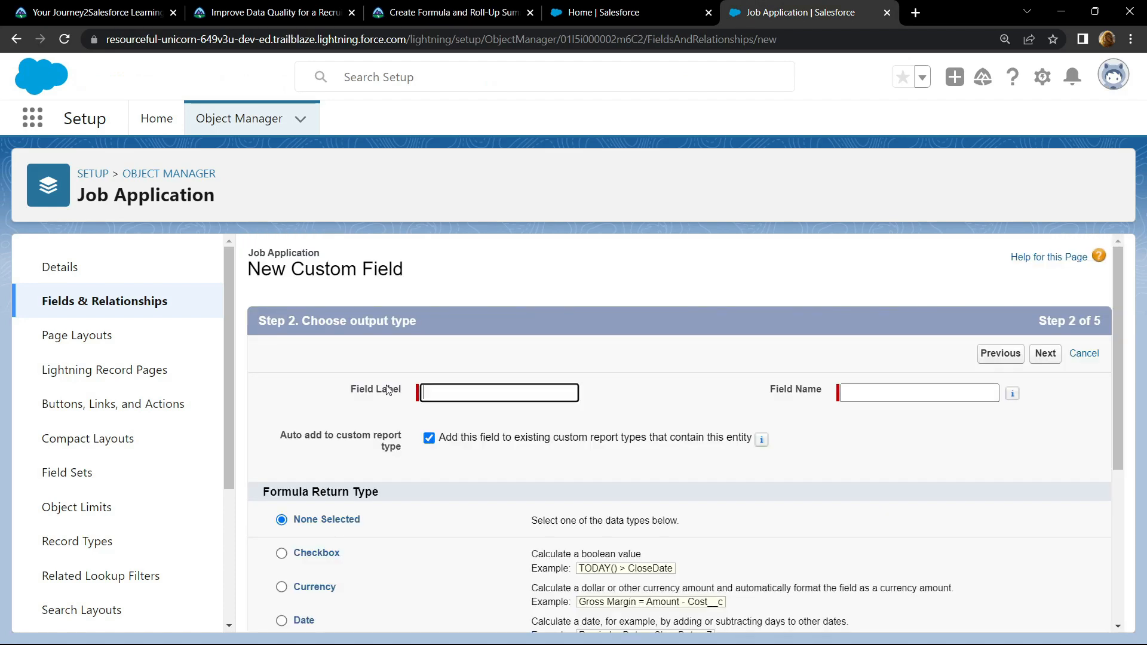
text(Review Indicator)
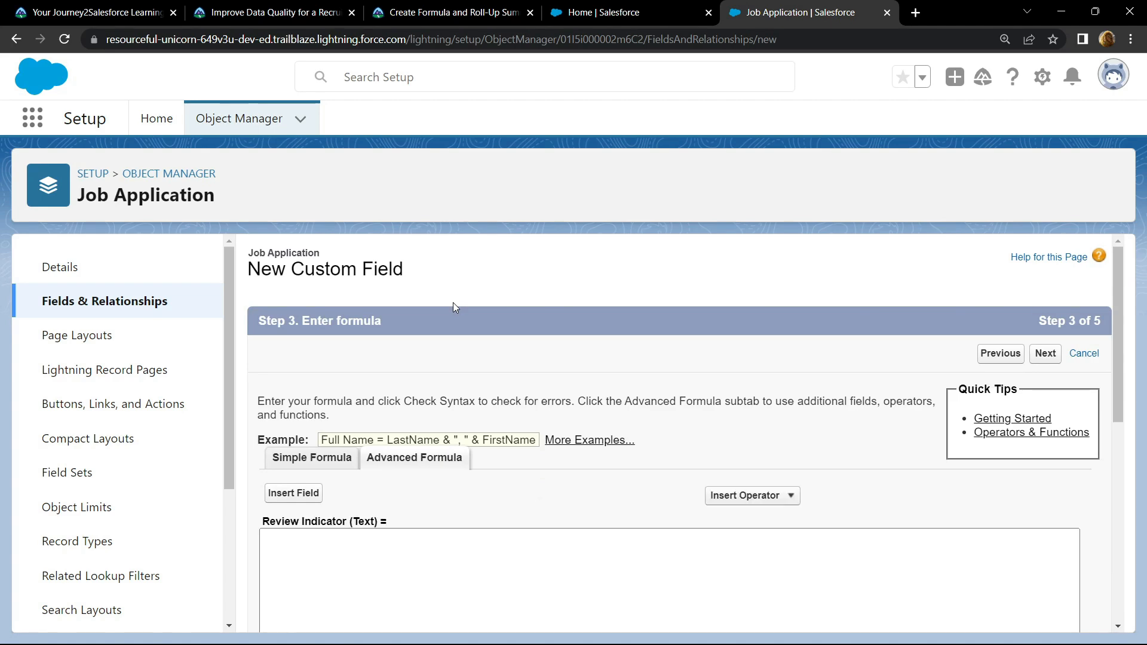
Step: Enter the IMAGE formula showing green, yellow or red lights and save the field
click(450, 12)
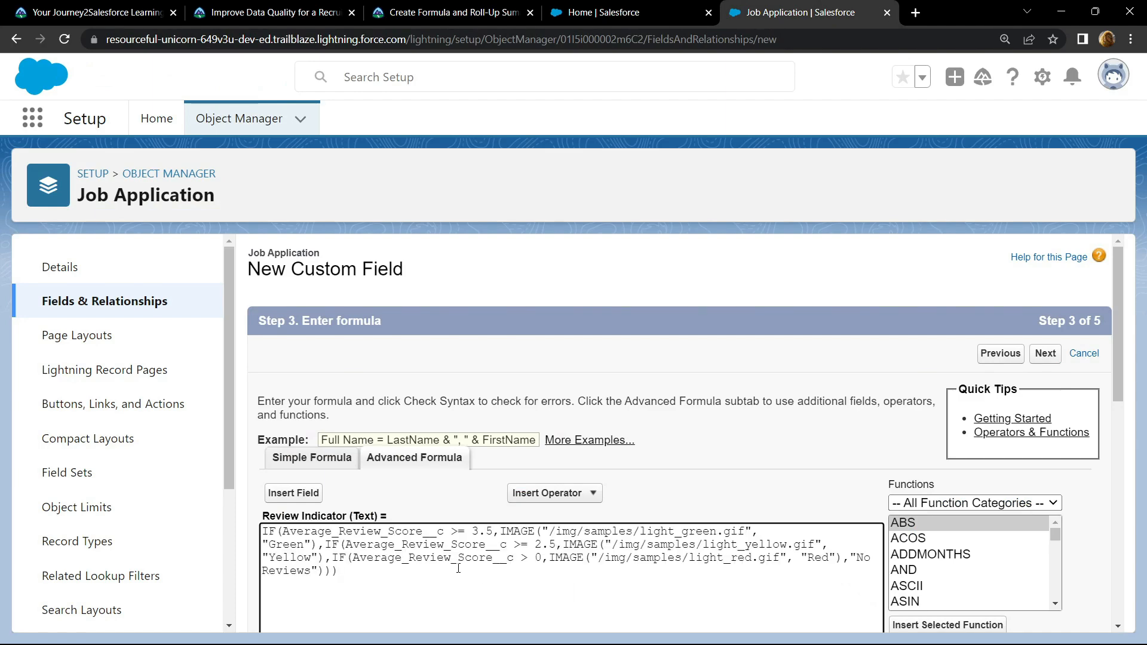
scroll(down, 3)
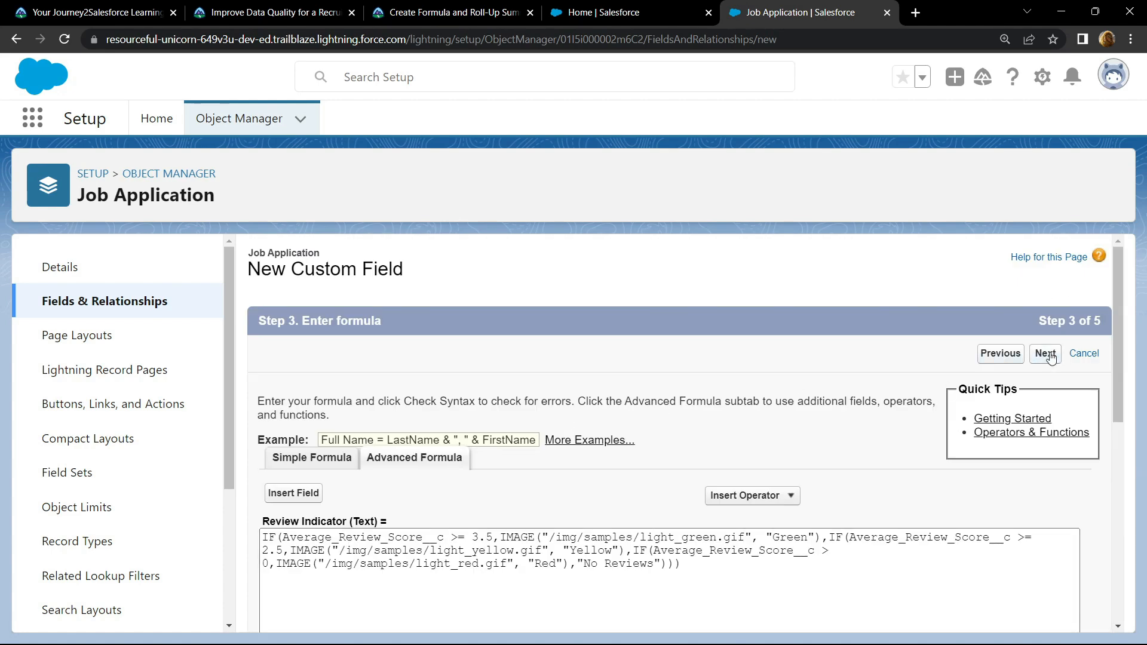
click(1044, 354)
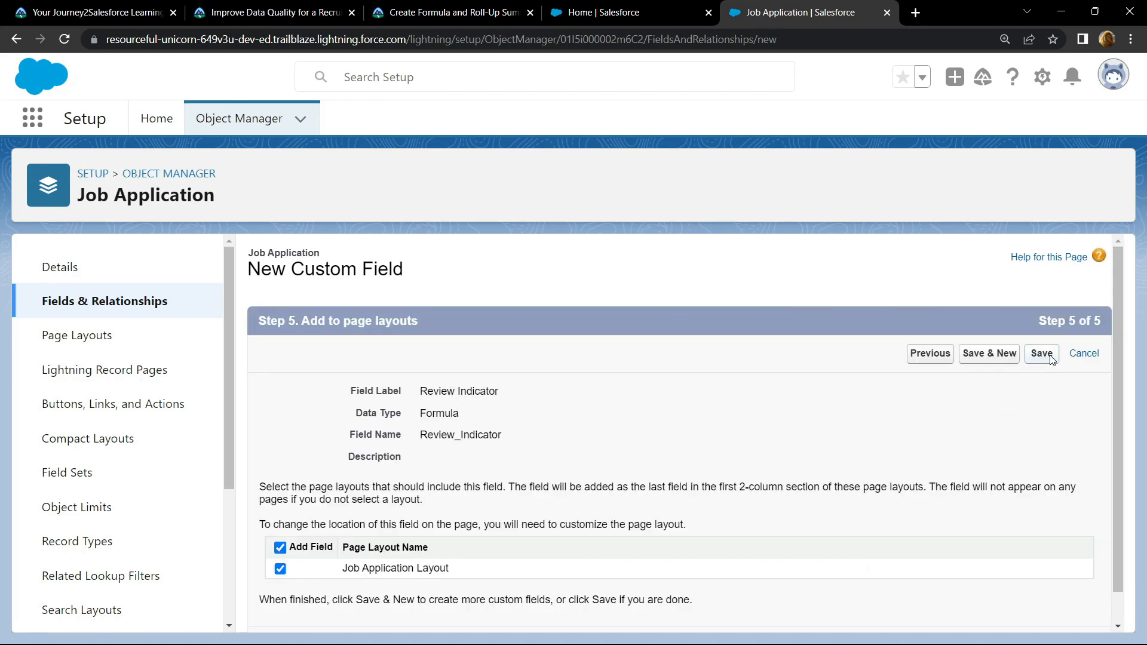
click(1041, 354)
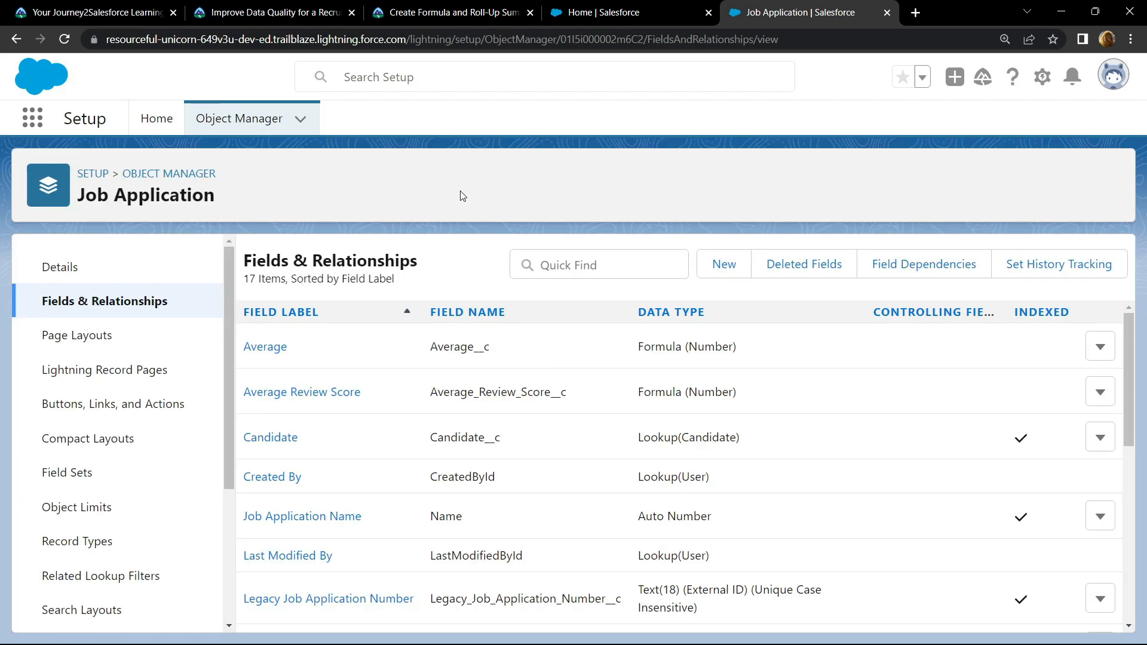
mouse_move(77, 335)
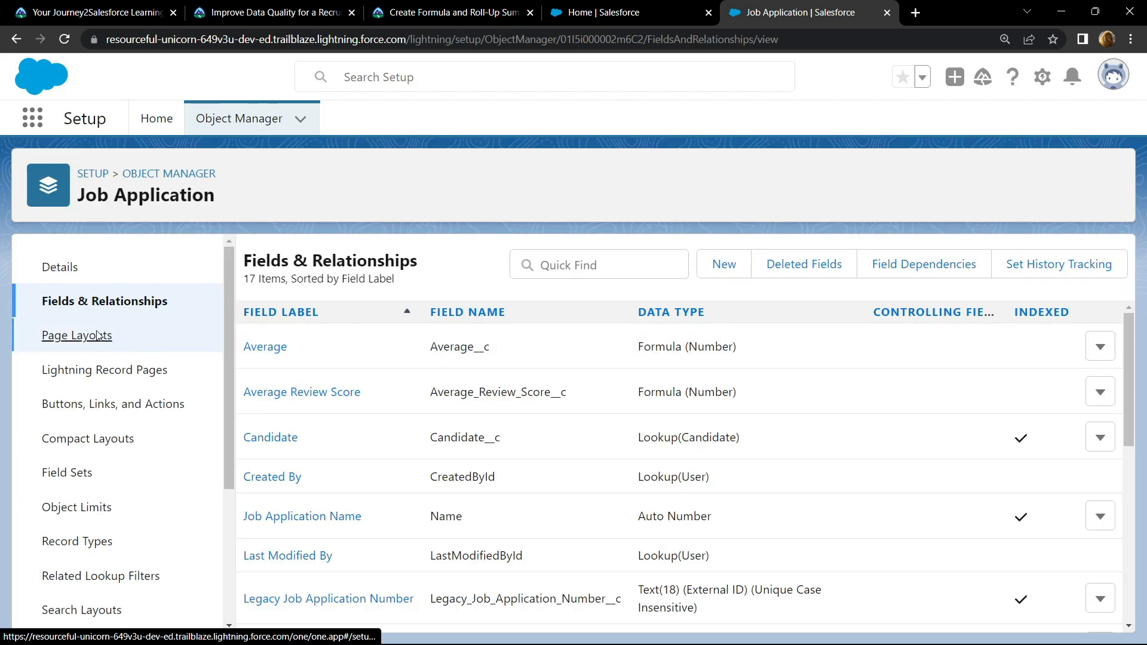
Step: Edit Job Application Layout, adding a 1-Column section named Candidate Rating
click(76, 335)
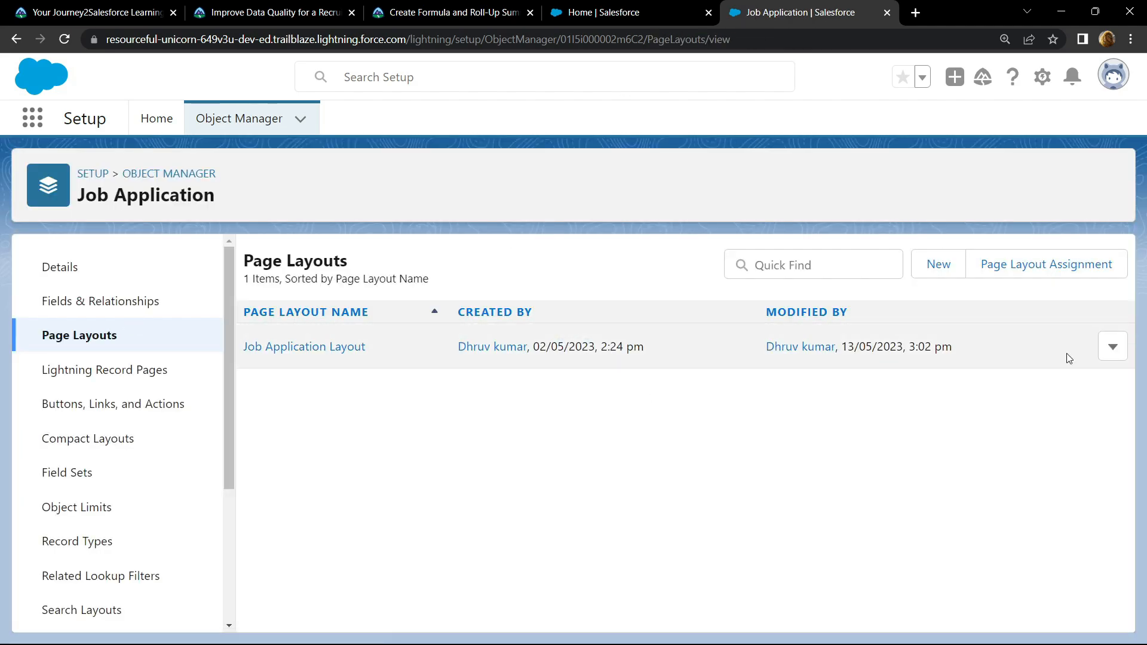
click(303, 346)
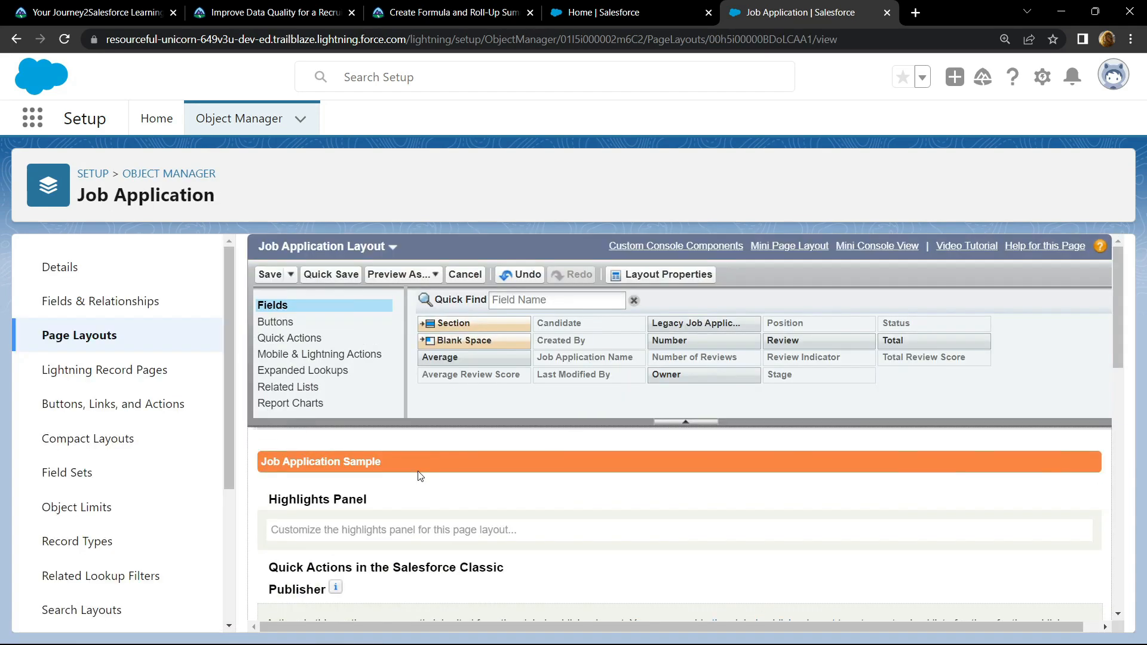
scroll(down, 3)
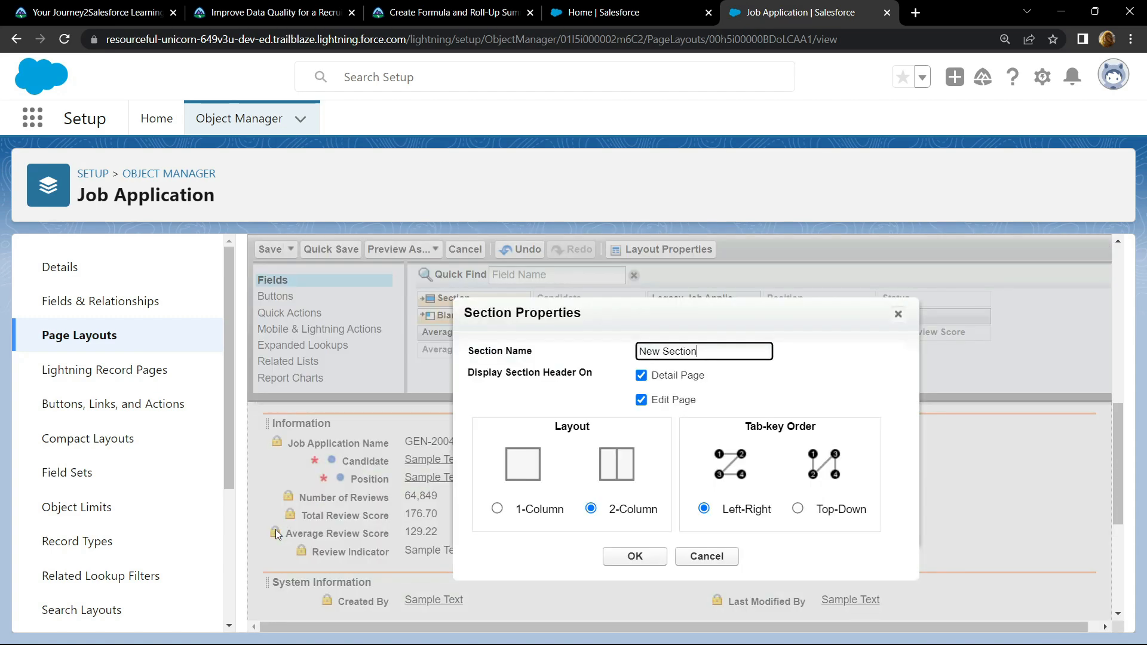
click(452, 12)
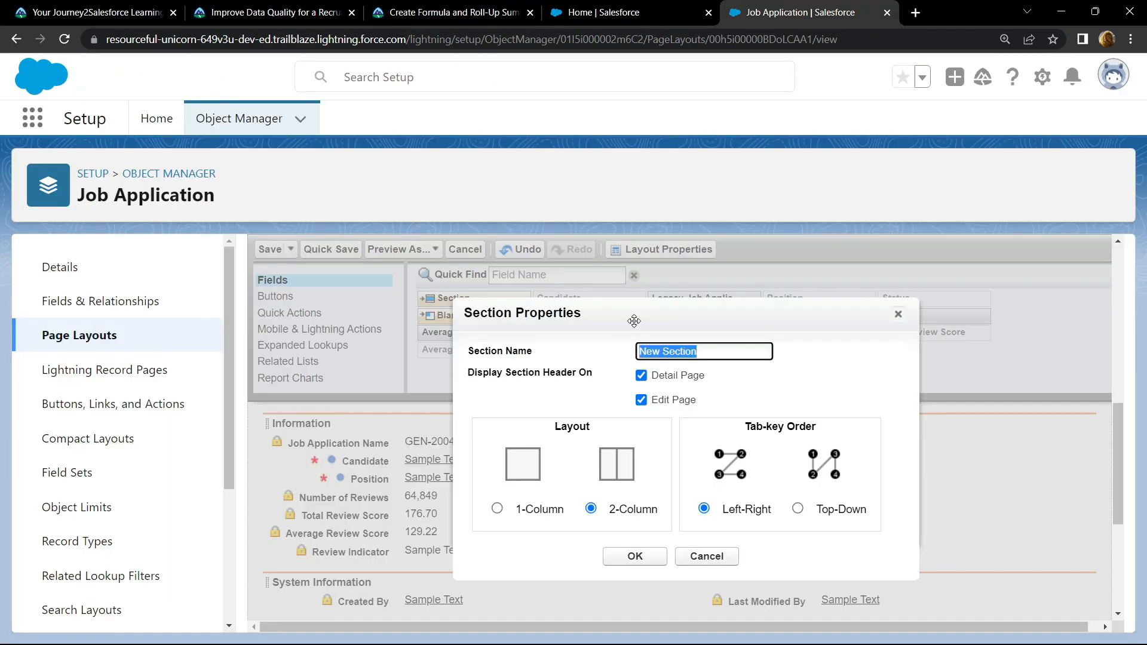
text(Candidate Rating)
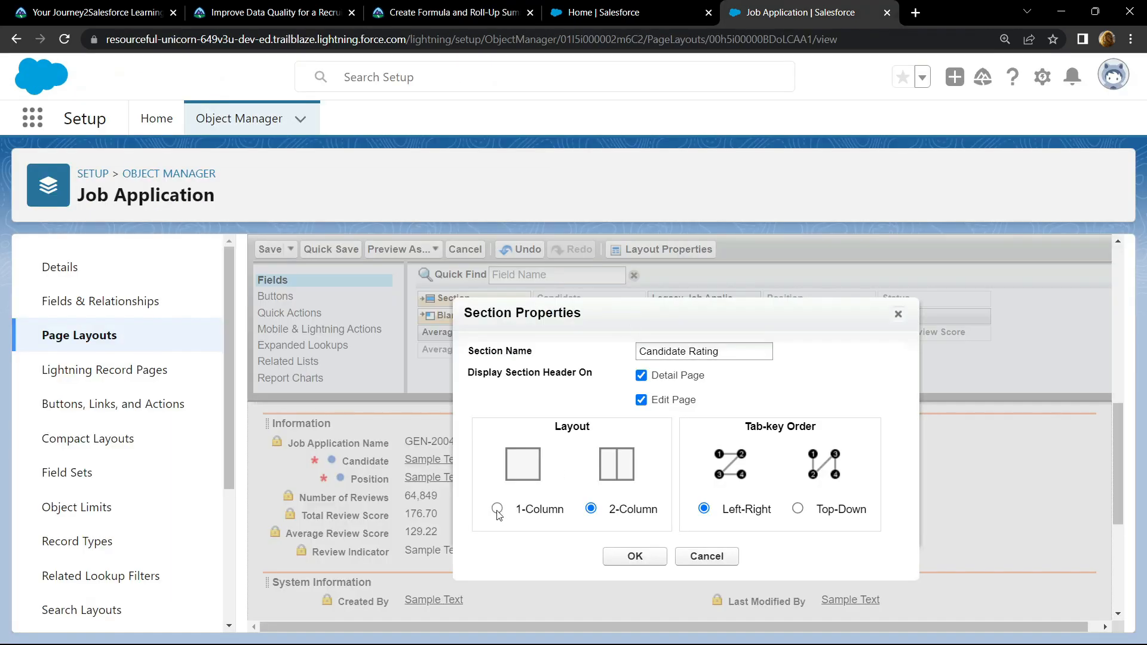
click(633, 556)
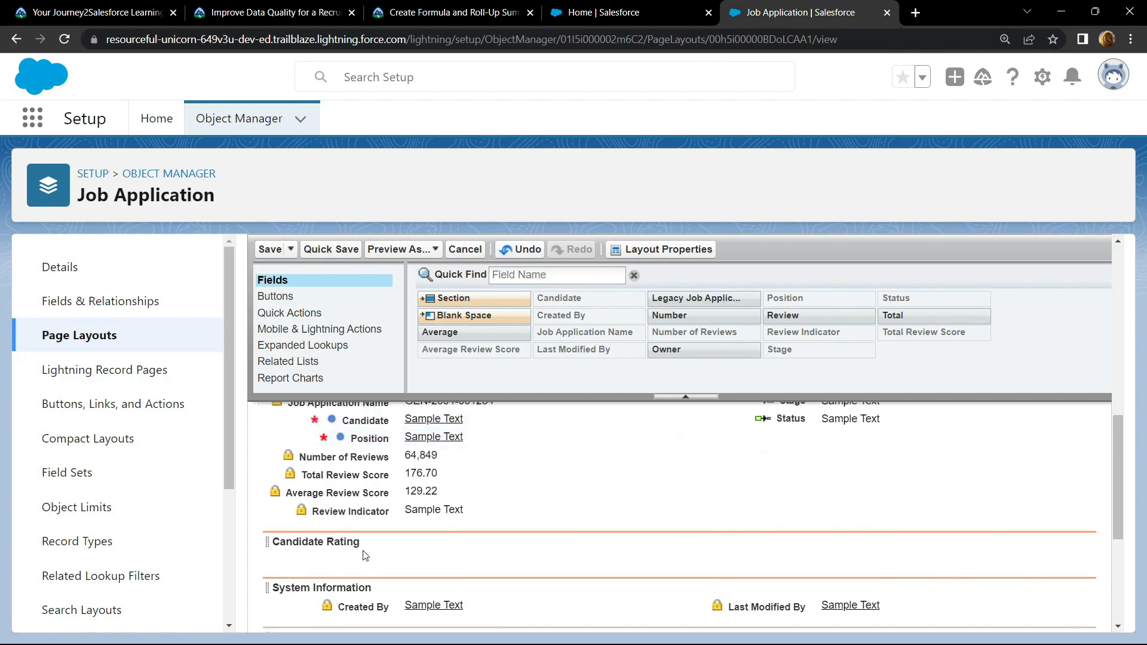
mouse_move(344, 477)
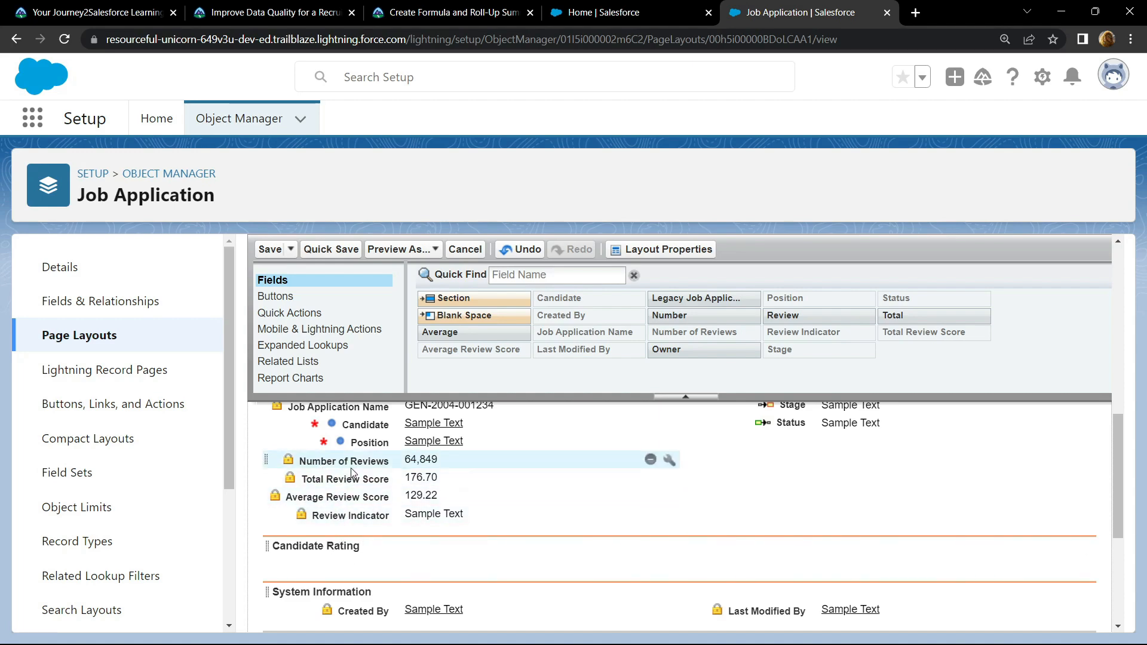
Step: Move Number of Reviews and Review Indicator into the Candidate Rating section
drag(340, 460, 341, 546)
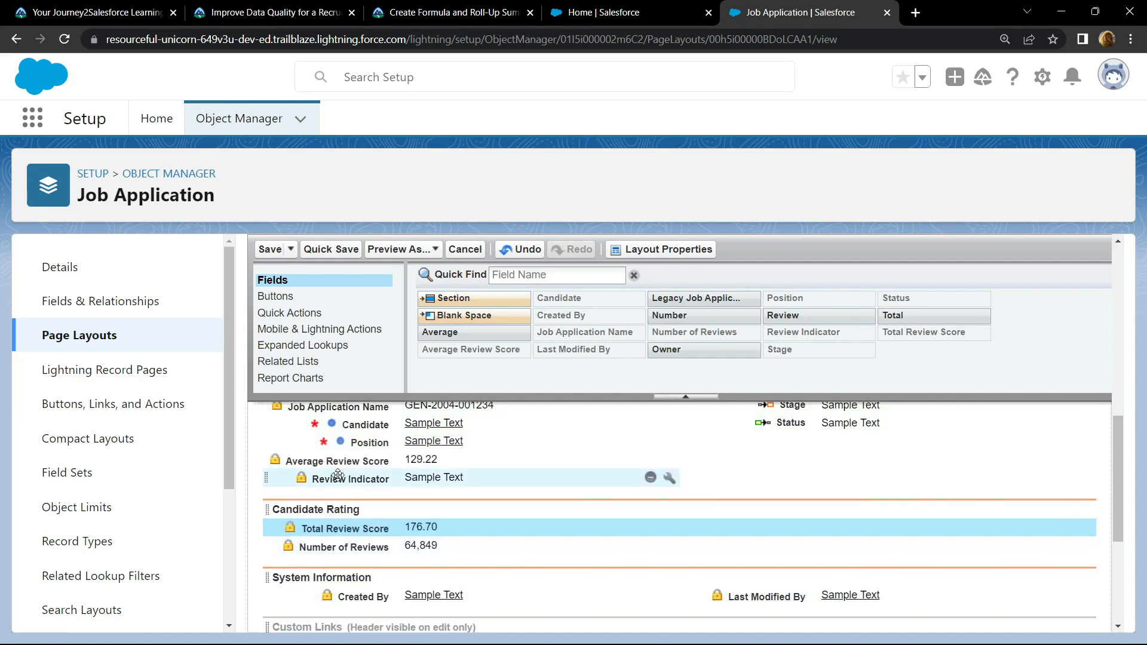
drag(336, 461, 431, 546)
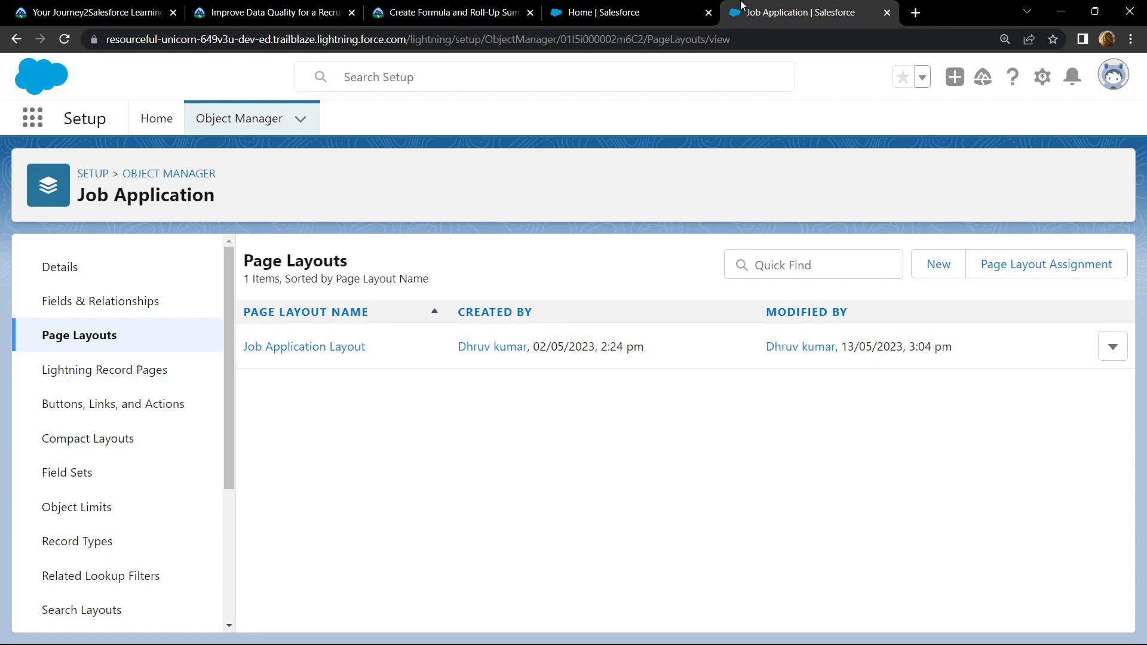
Step: Verify the Trailhead step, earning Assessment Complete with +100 points
click(451, 12)
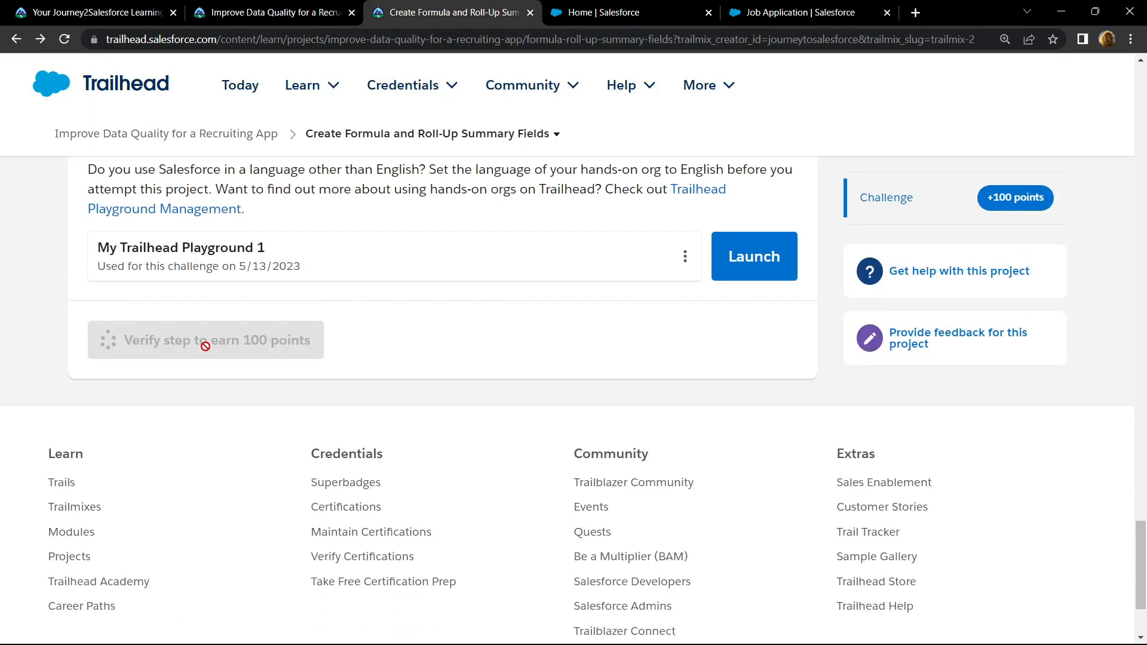
click(205, 340)
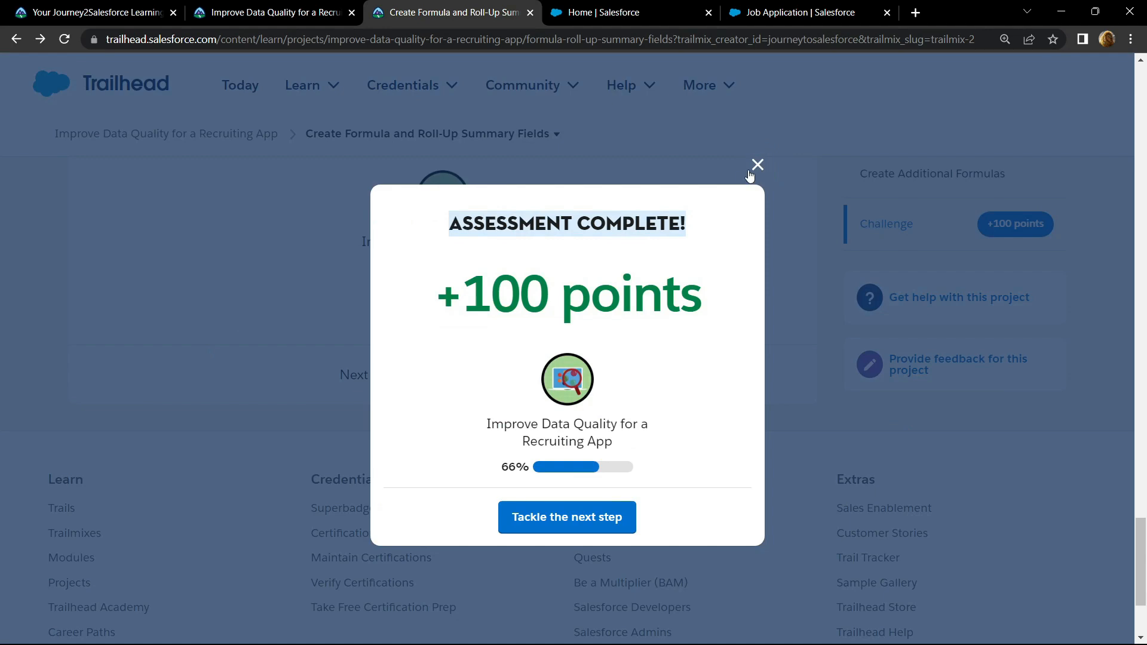
click(758, 164)
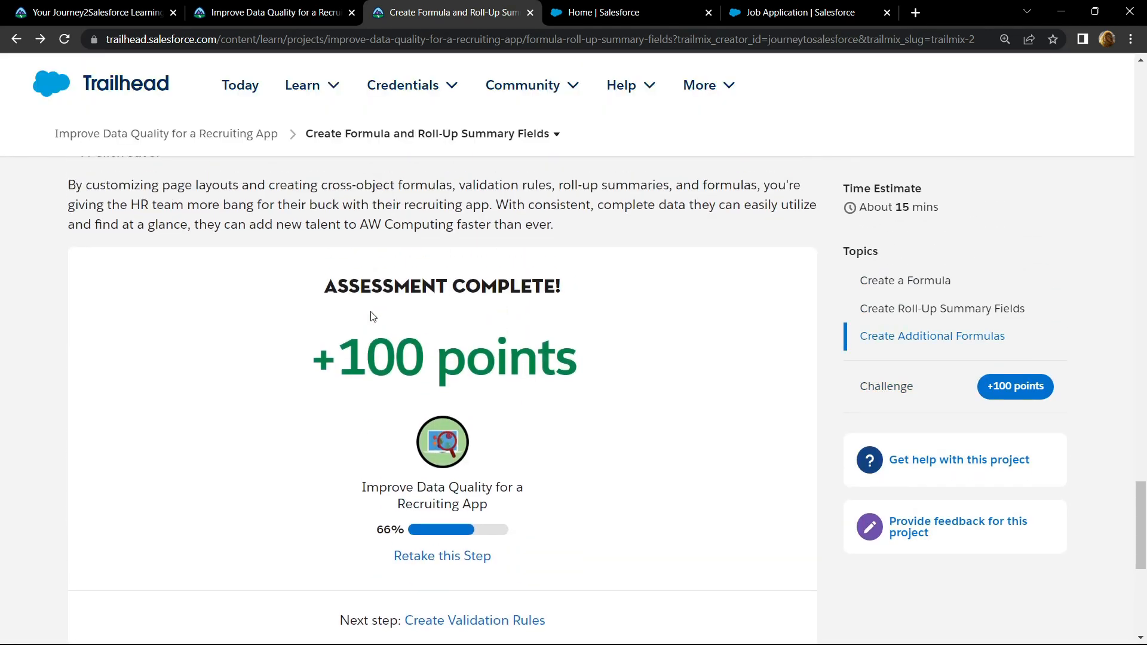
scroll(up, 3)
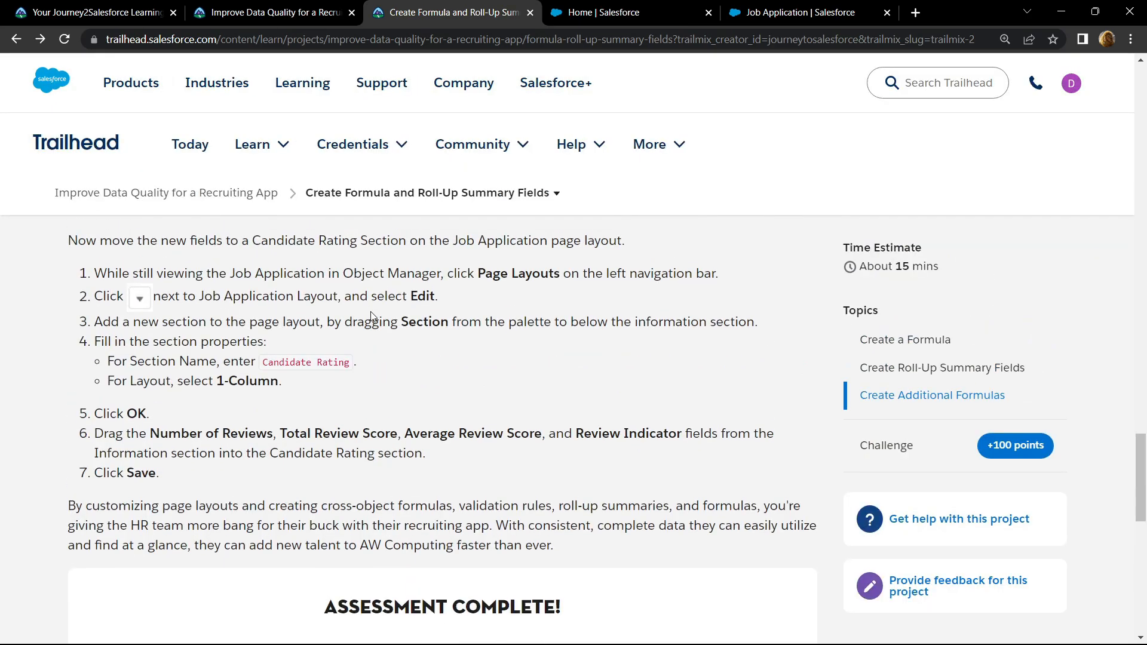